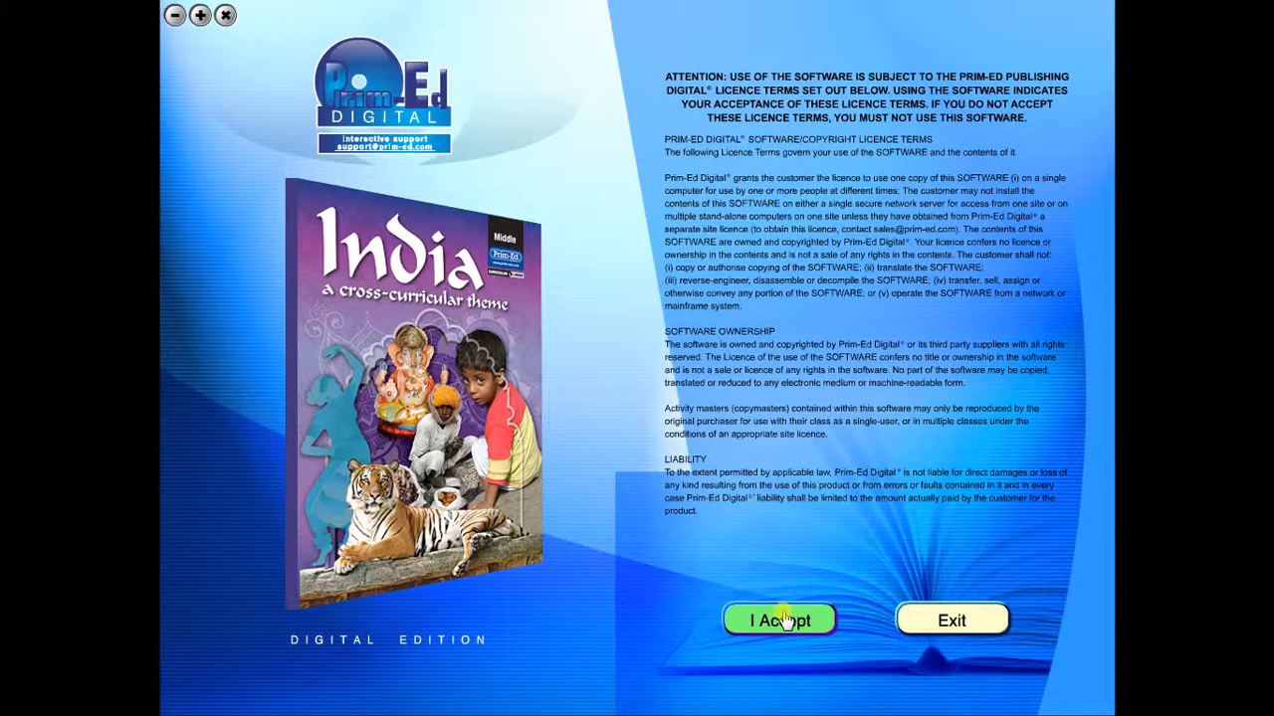
Step: Accept the licence agreement to reach the India eBook contents menu
{"action": "left_click", "coordinate": [780, 621]}
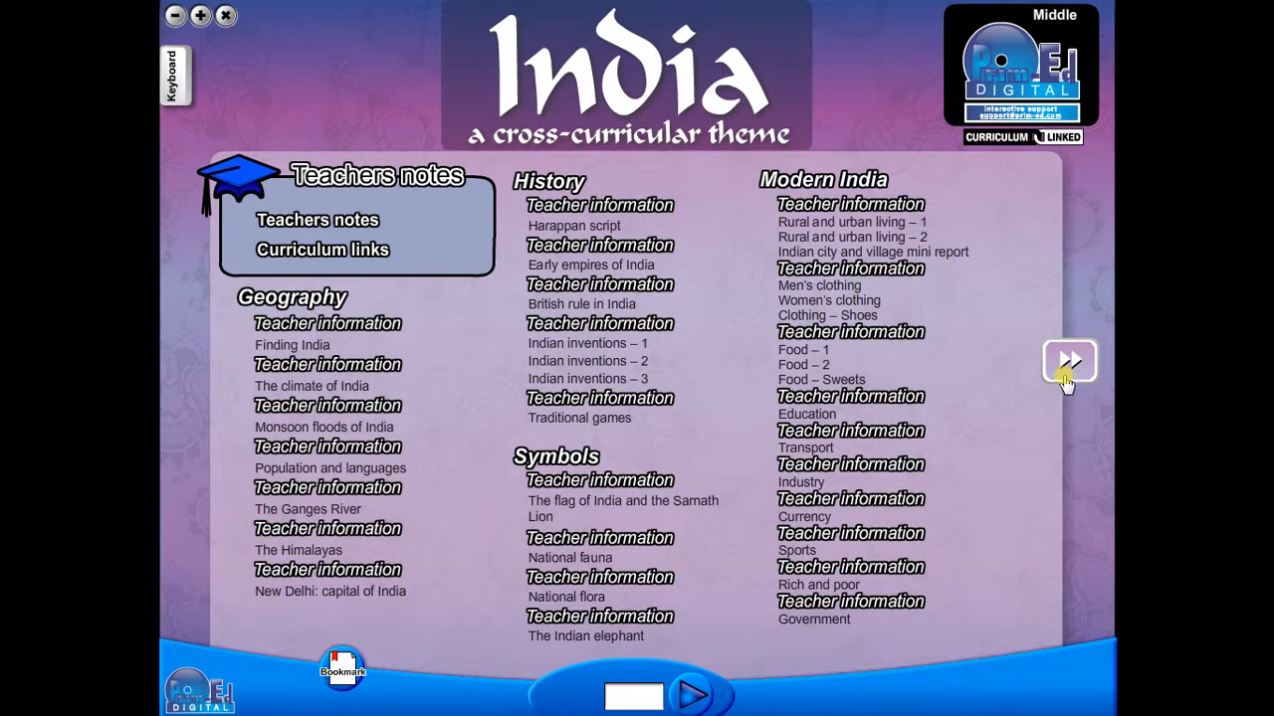
{"action": "mouse_move", "coordinate": [1065, 382]}
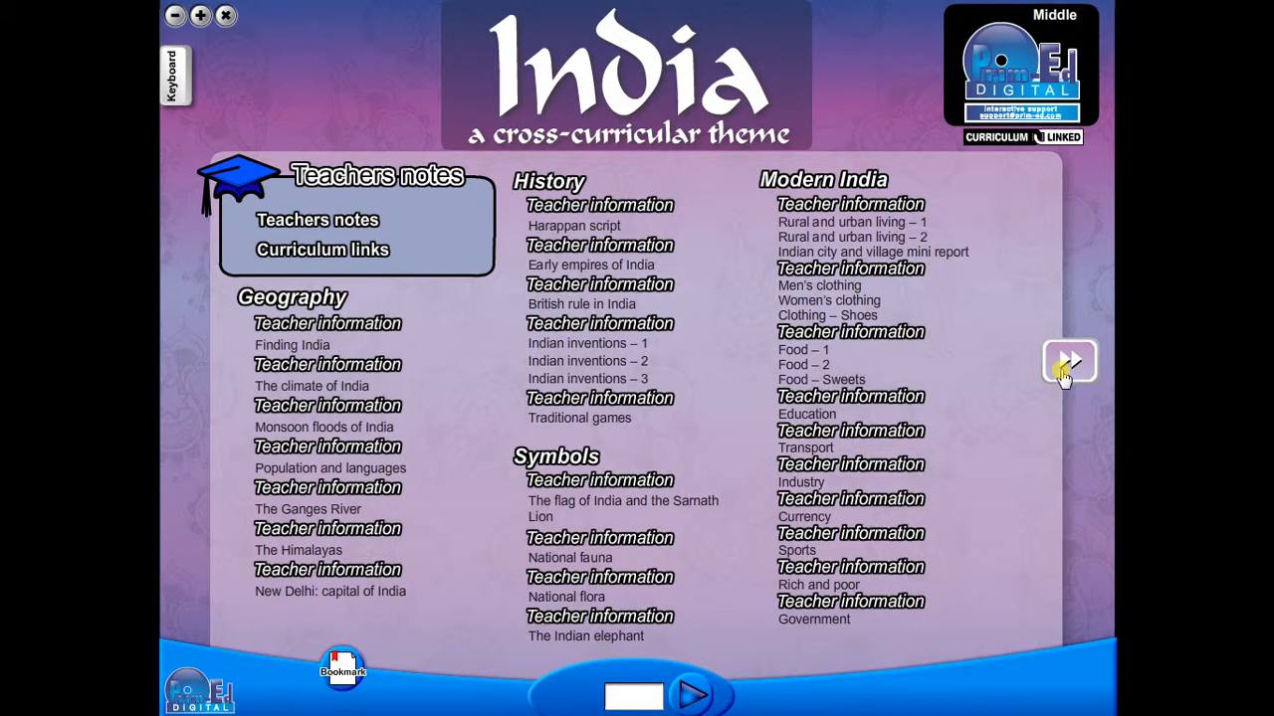
Step: Browse both contents pages, view the Finding India and climate worksheets, then return to the menu
{"action": "left_click", "coordinate": [1068, 363]}
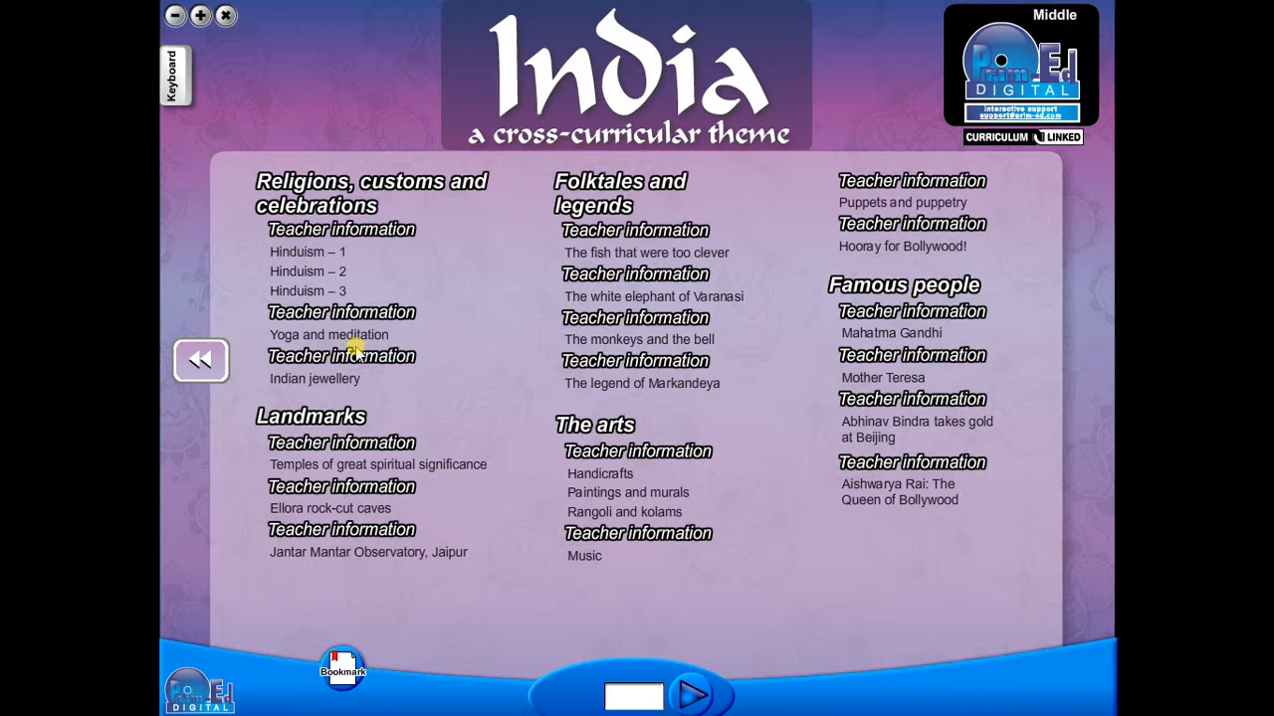
{"action": "mouse_move", "coordinate": [199, 363]}
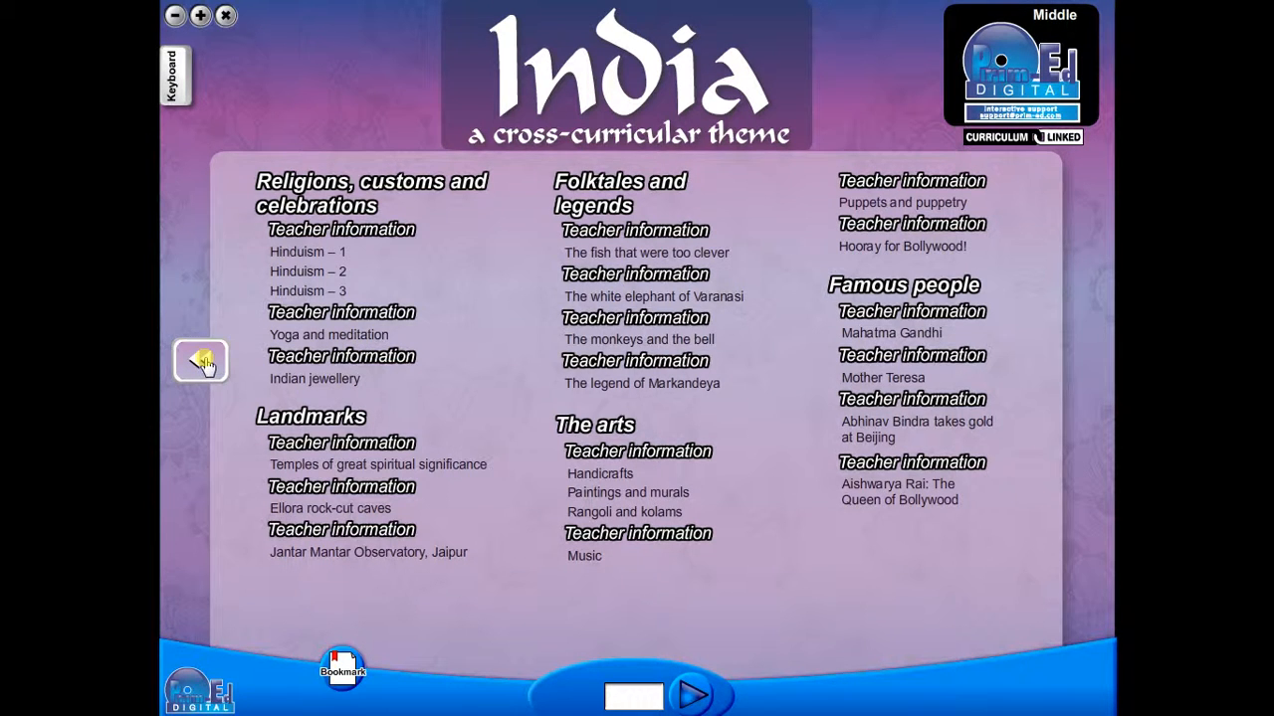
{"action": "left_click", "coordinate": [199, 360]}
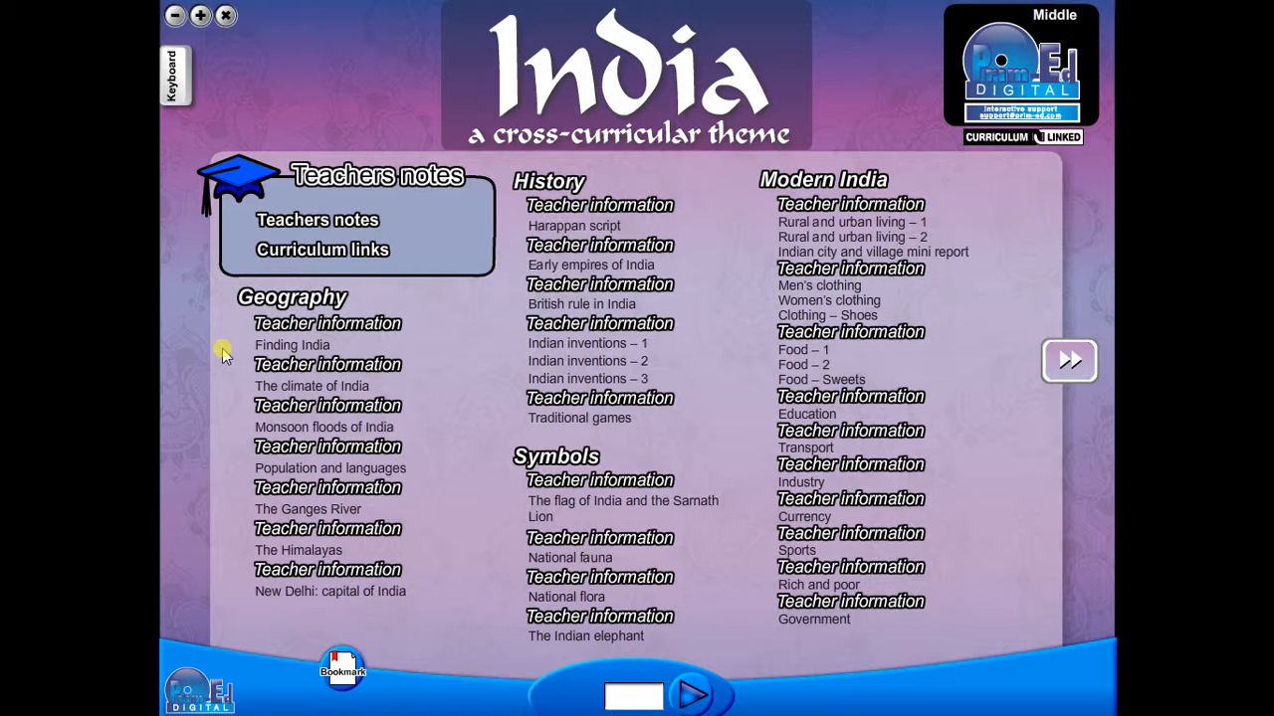
{"action": "mouse_move", "coordinate": [291, 345]}
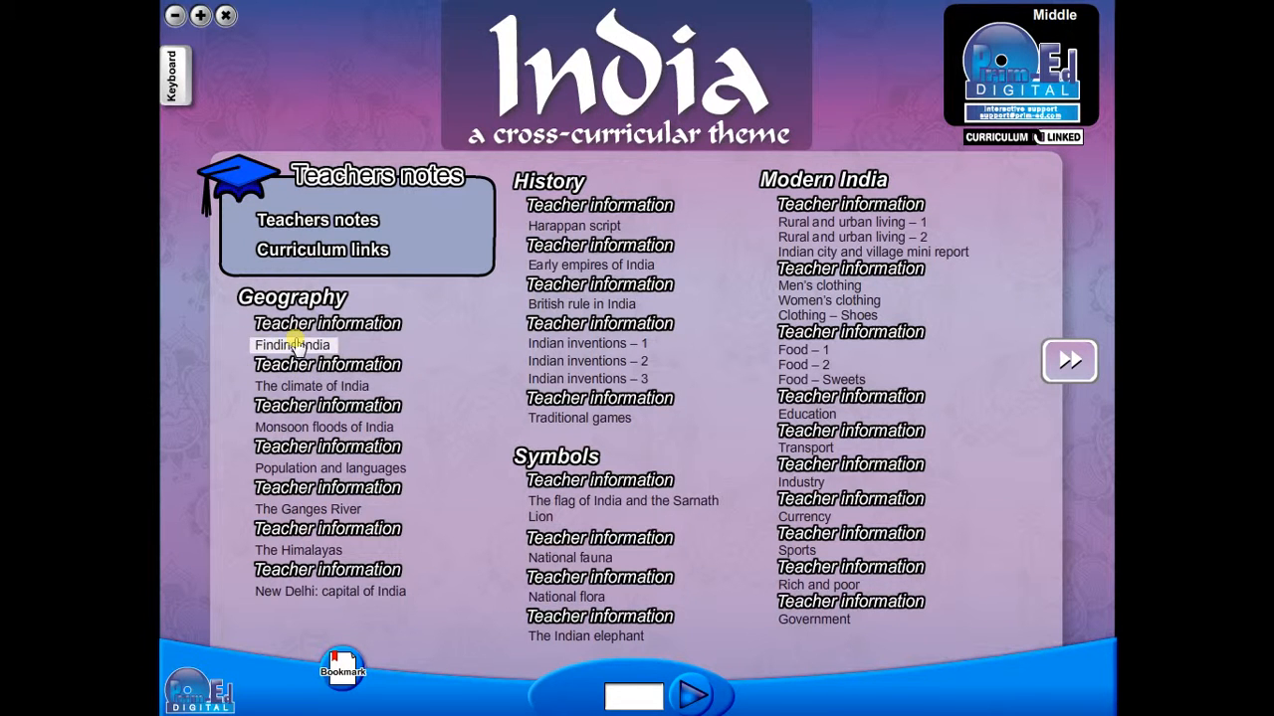
{"action": "left_click", "coordinate": [290, 344]}
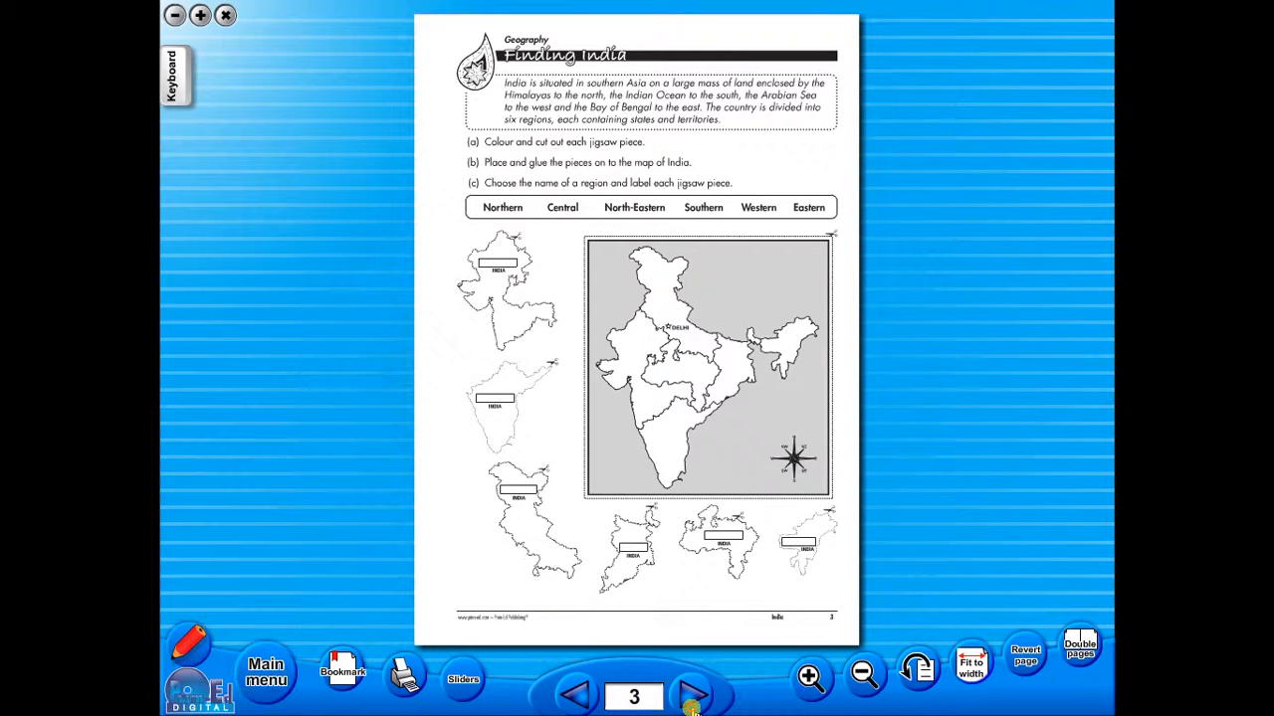
{"action": "left_click", "coordinate": [692, 697]}
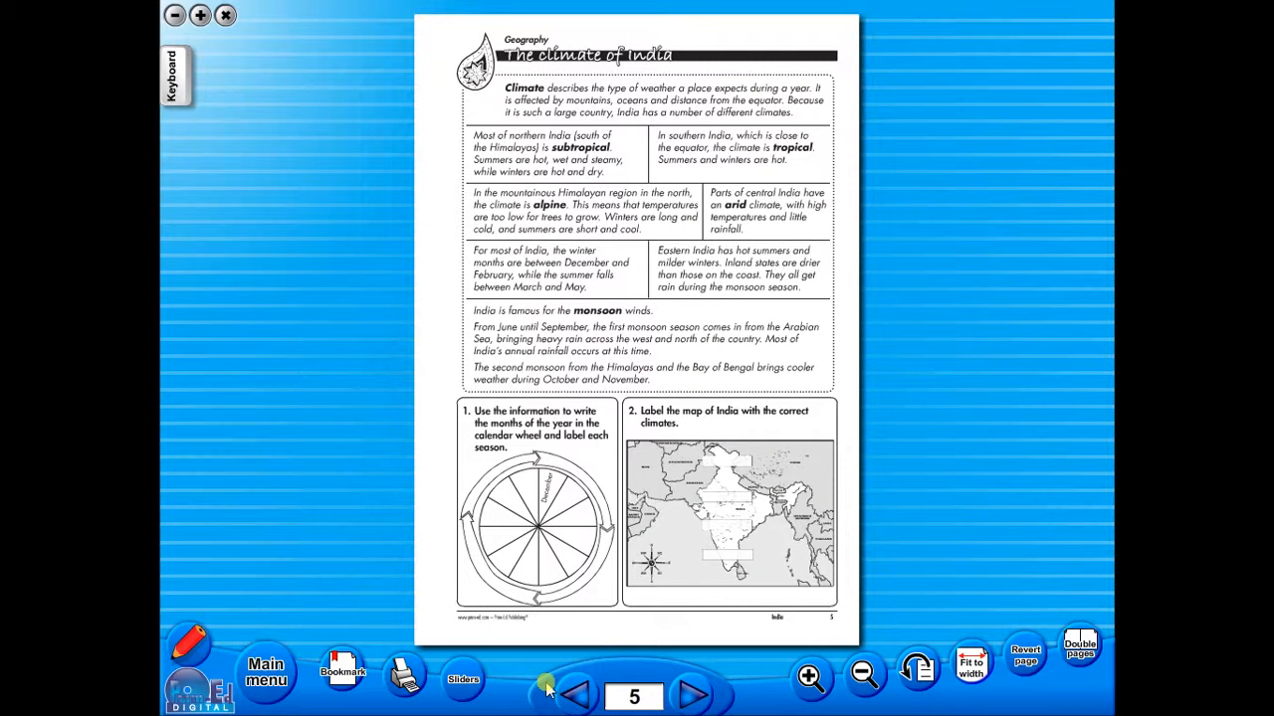
{"action": "left_click", "coordinate": [265, 669]}
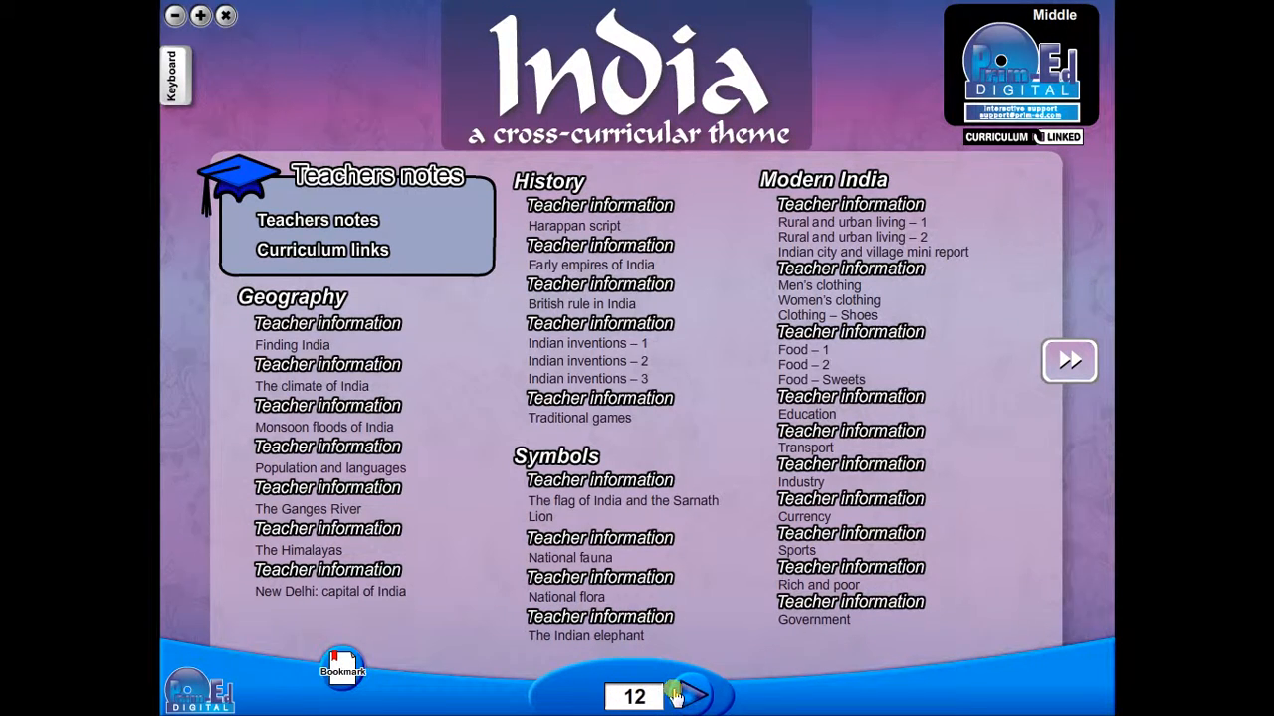
Step: Jump to page 12 and step back to the Ganges River worksheet on page 11
{"action": "left_click", "coordinate": [299, 549]}
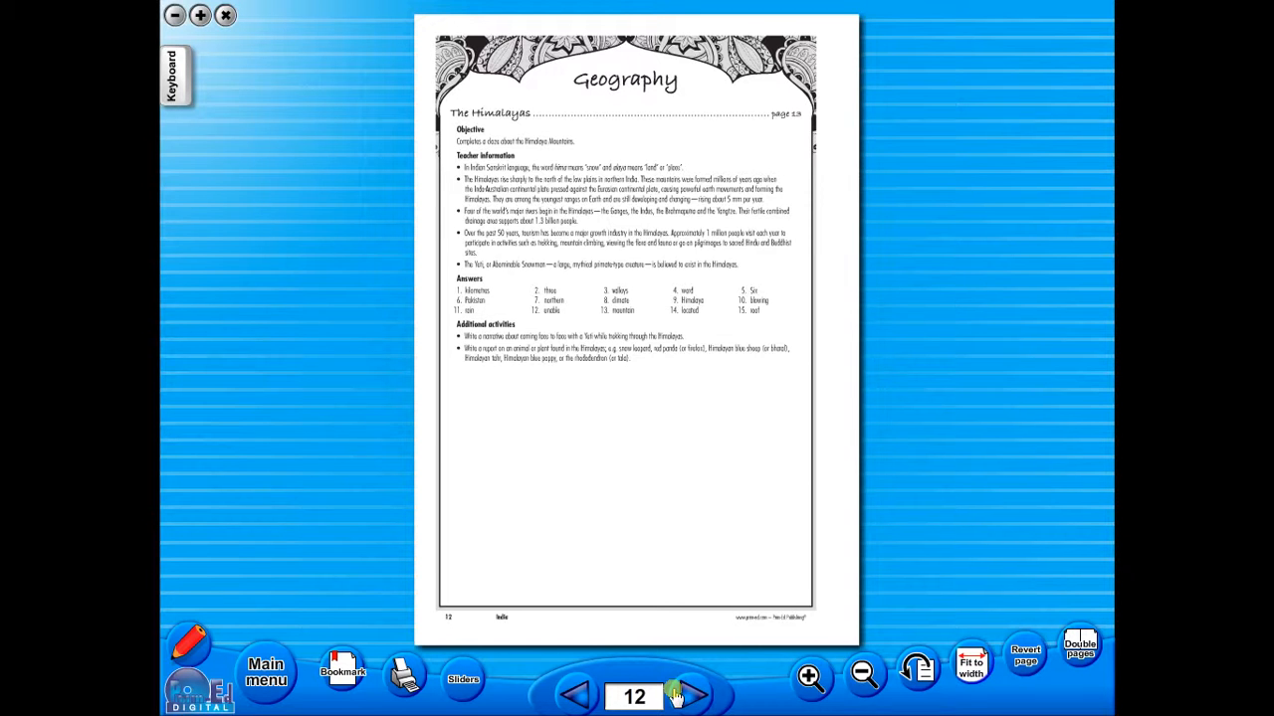
{"action": "mouse_move", "coordinate": [251, 235]}
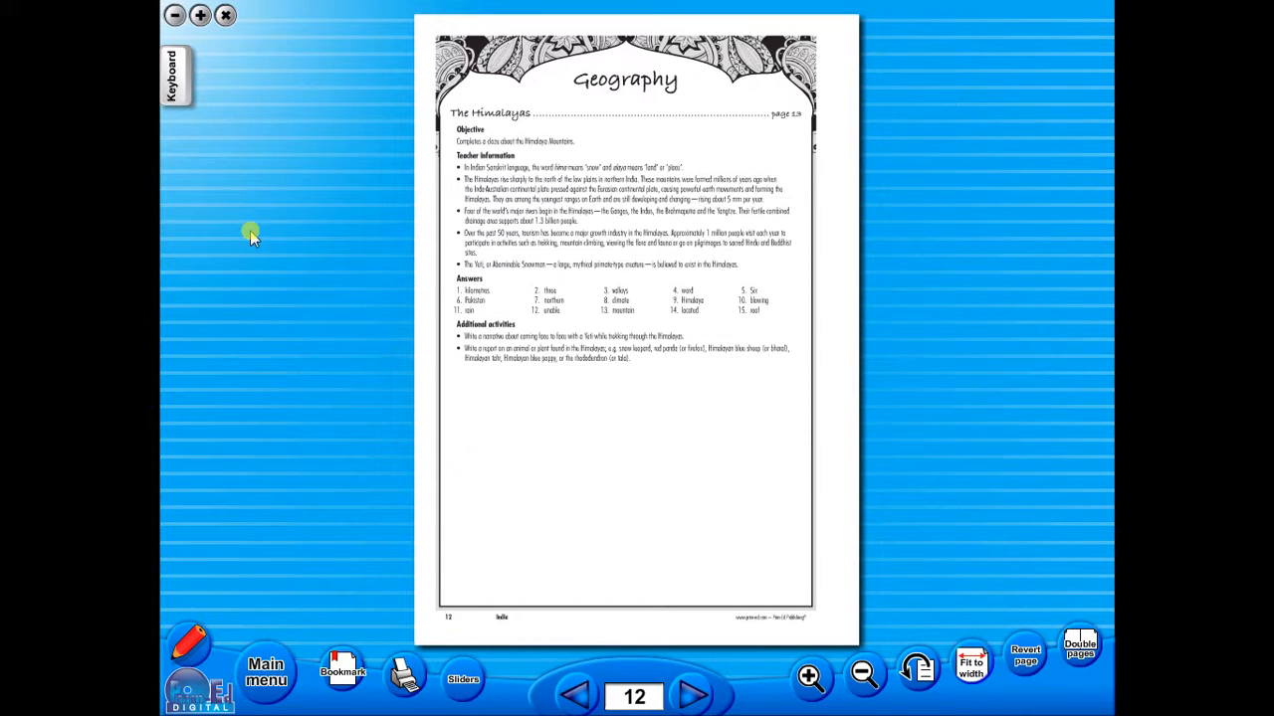
{"action": "left_click", "coordinate": [575, 695]}
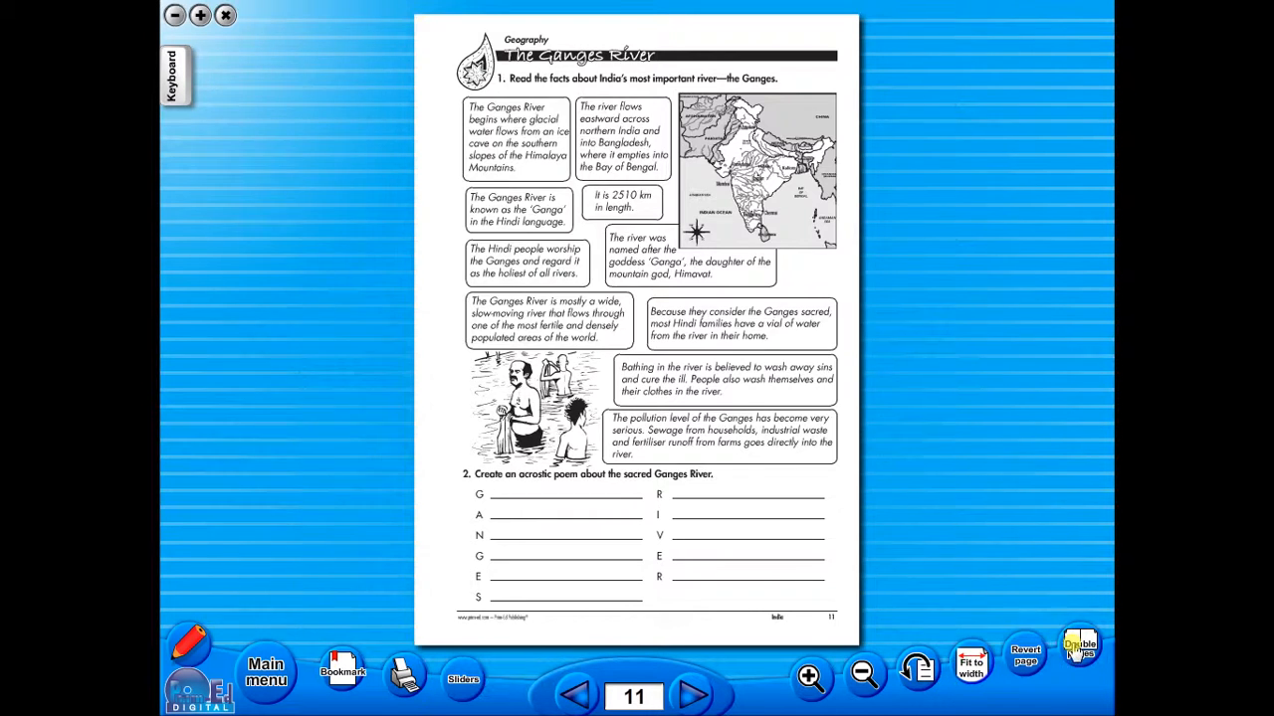
{"action": "left_click", "coordinate": [1079, 647]}
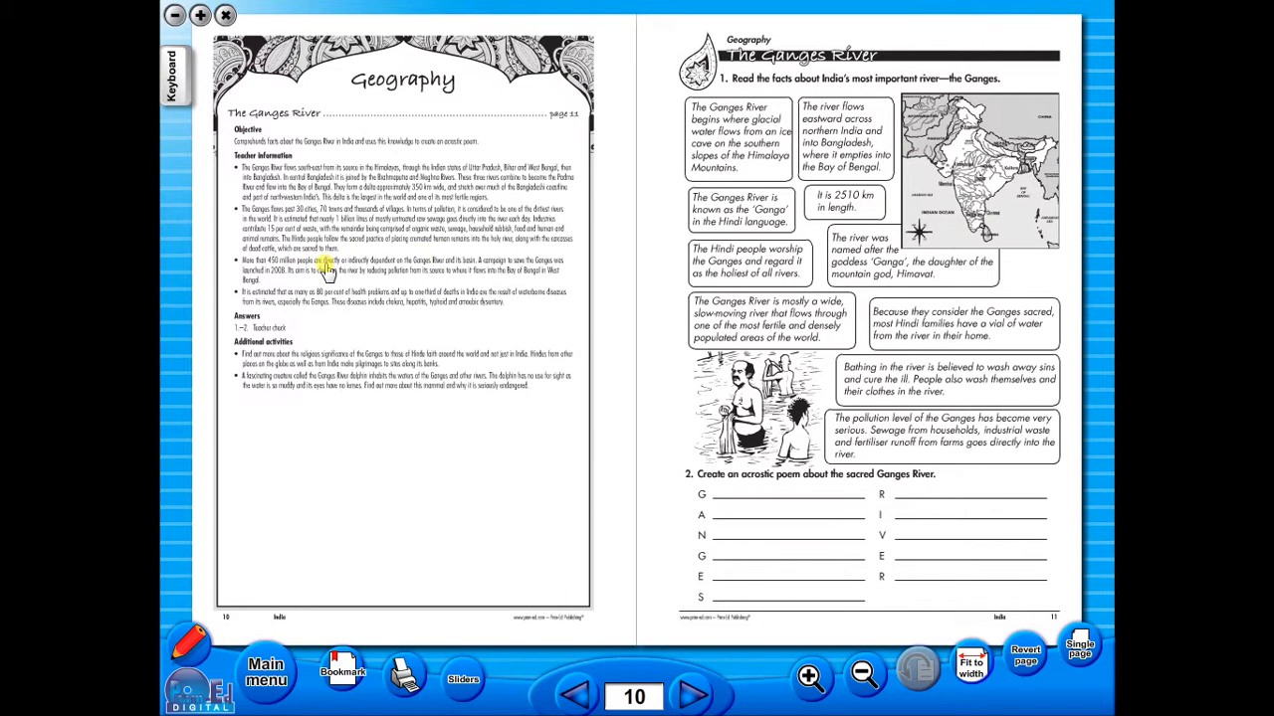
{"action": "mouse_move", "coordinate": [594, 338]}
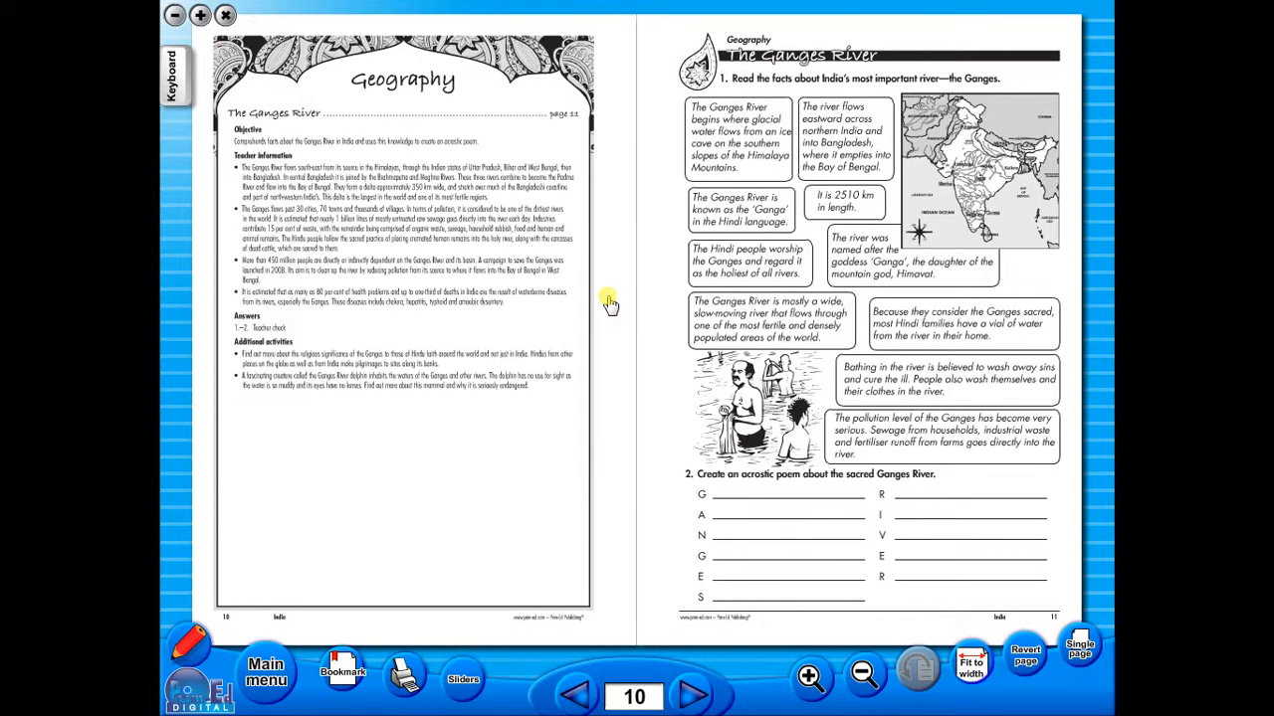
{"action": "mouse_move", "coordinate": [772, 494]}
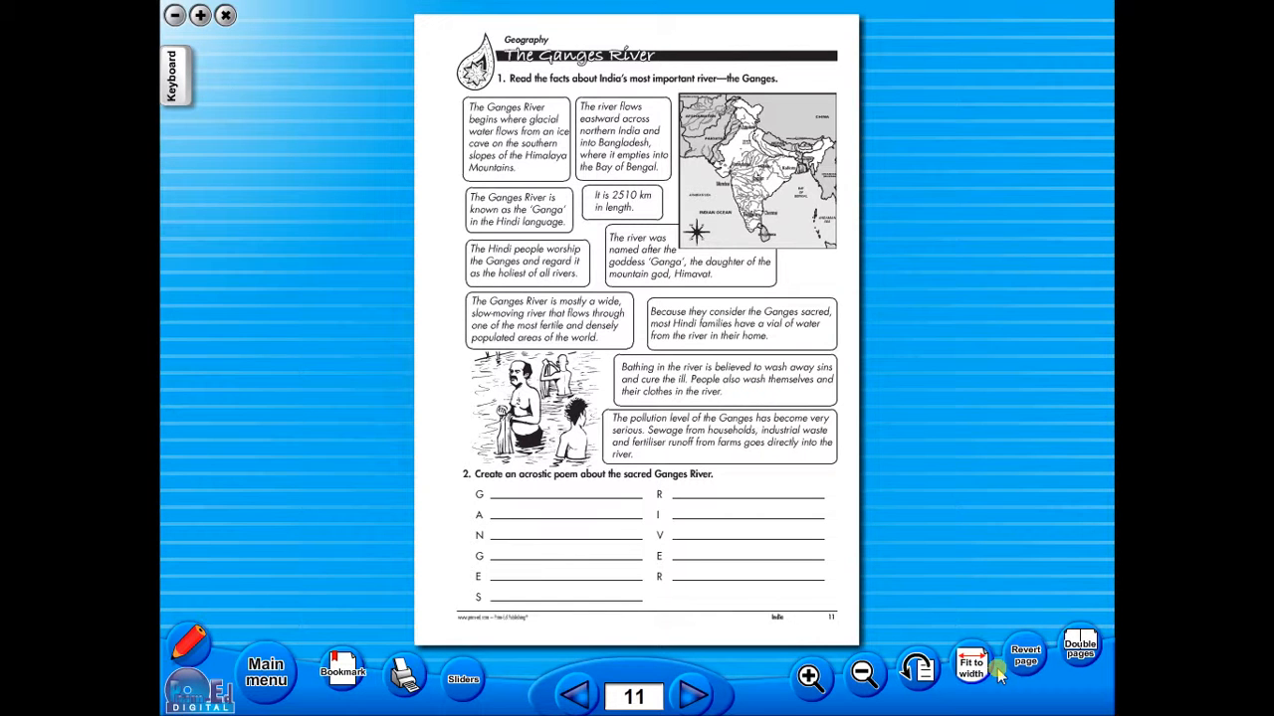
Step: Fit page 11 to width, zoom back out, and rotate the page on its side
{"action": "left_click", "coordinate": [971, 667]}
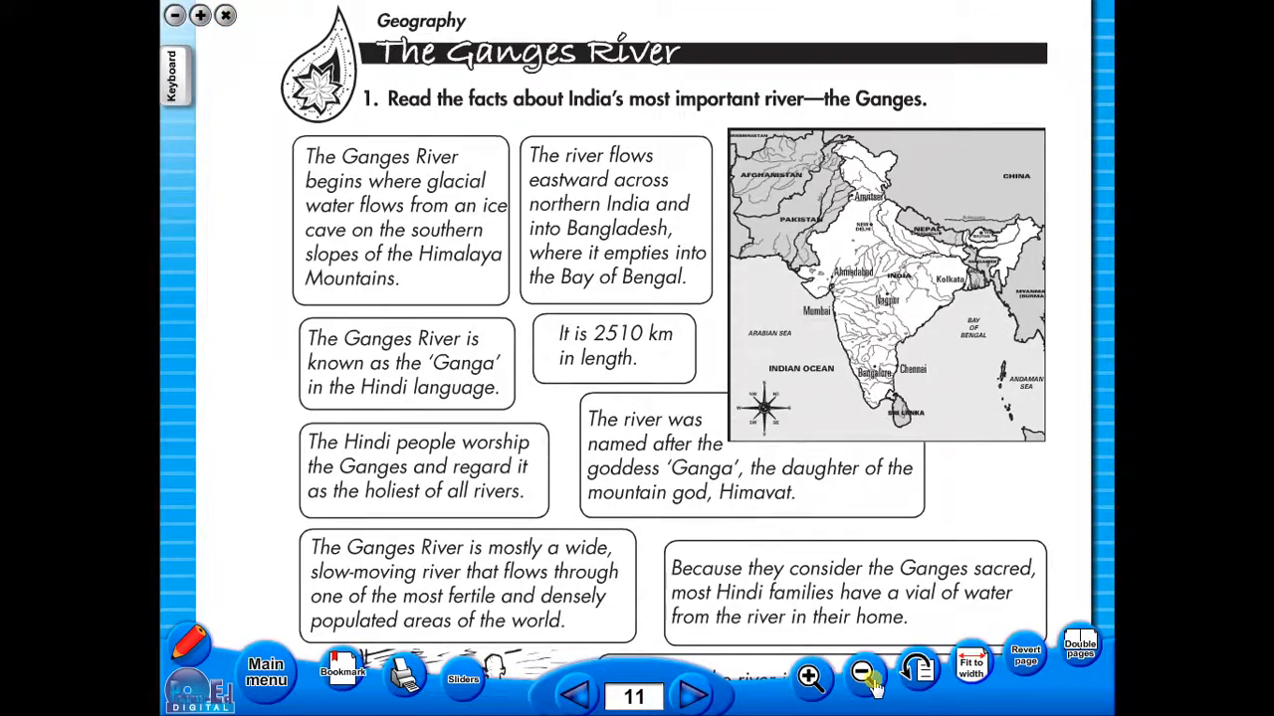
{"action": "left_click", "coordinate": [861, 677]}
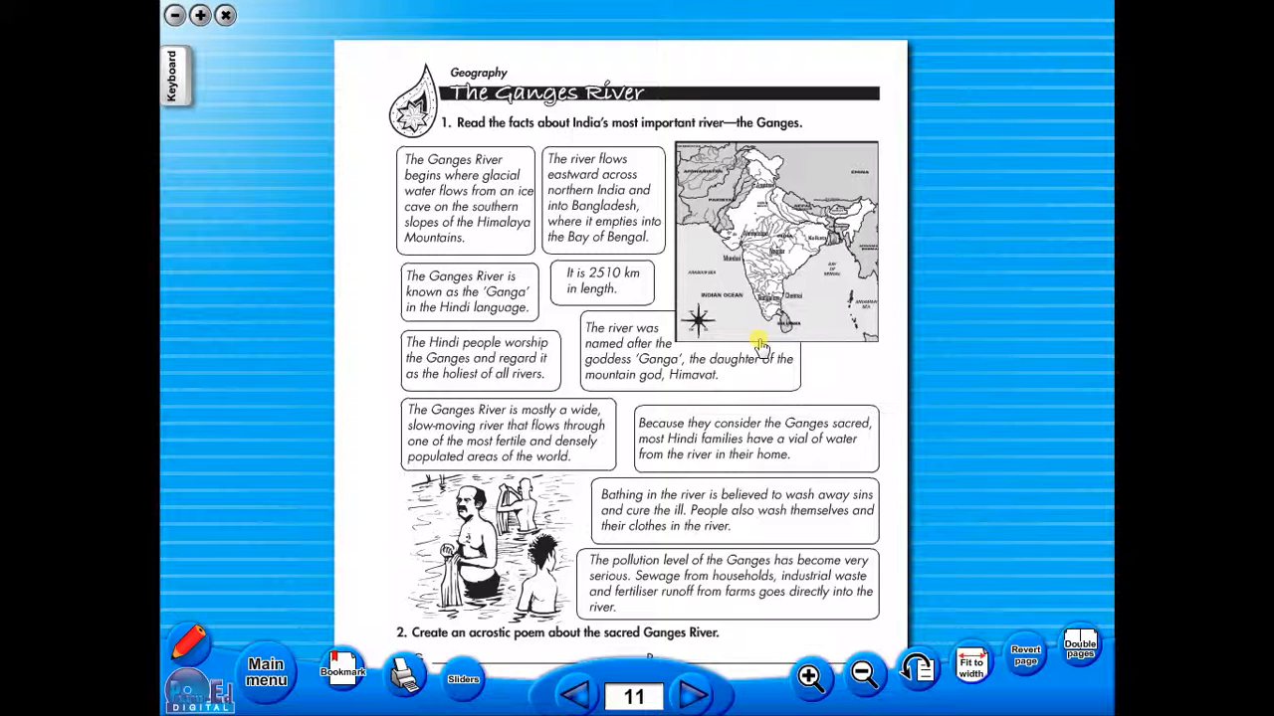
{"action": "left_click", "coordinate": [915, 672]}
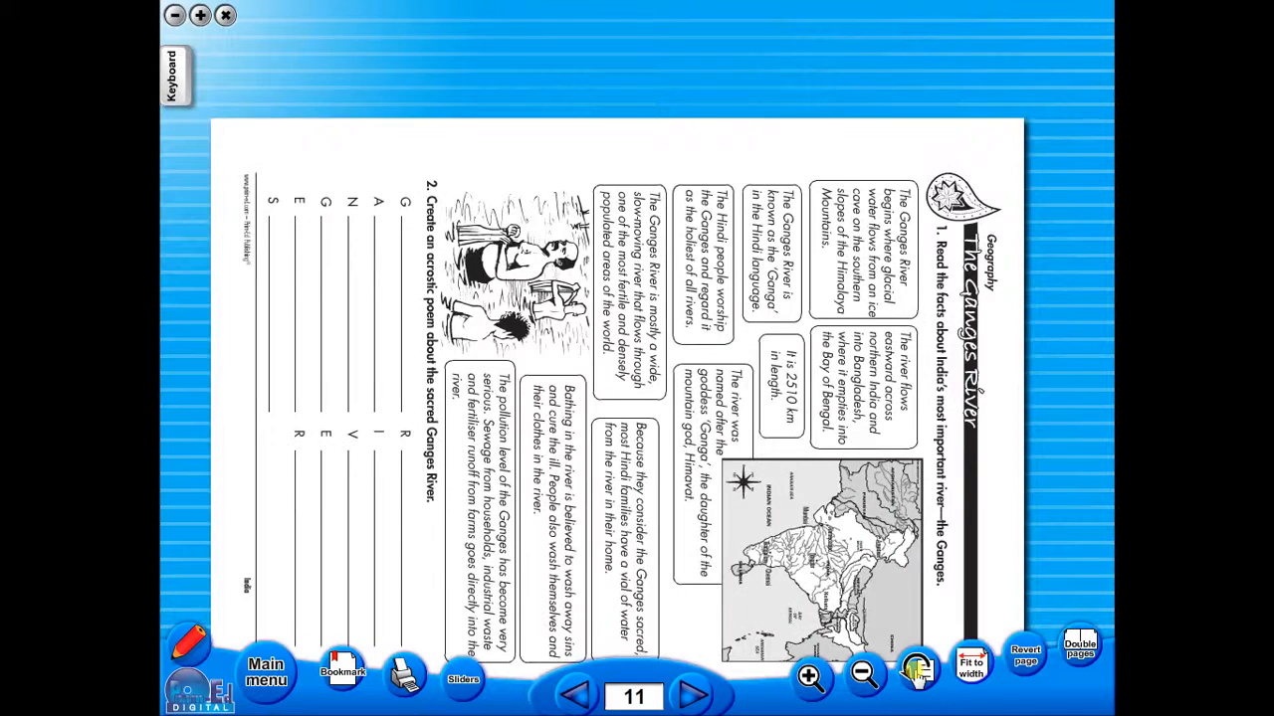
{"action": "left_click", "coordinate": [915, 675]}
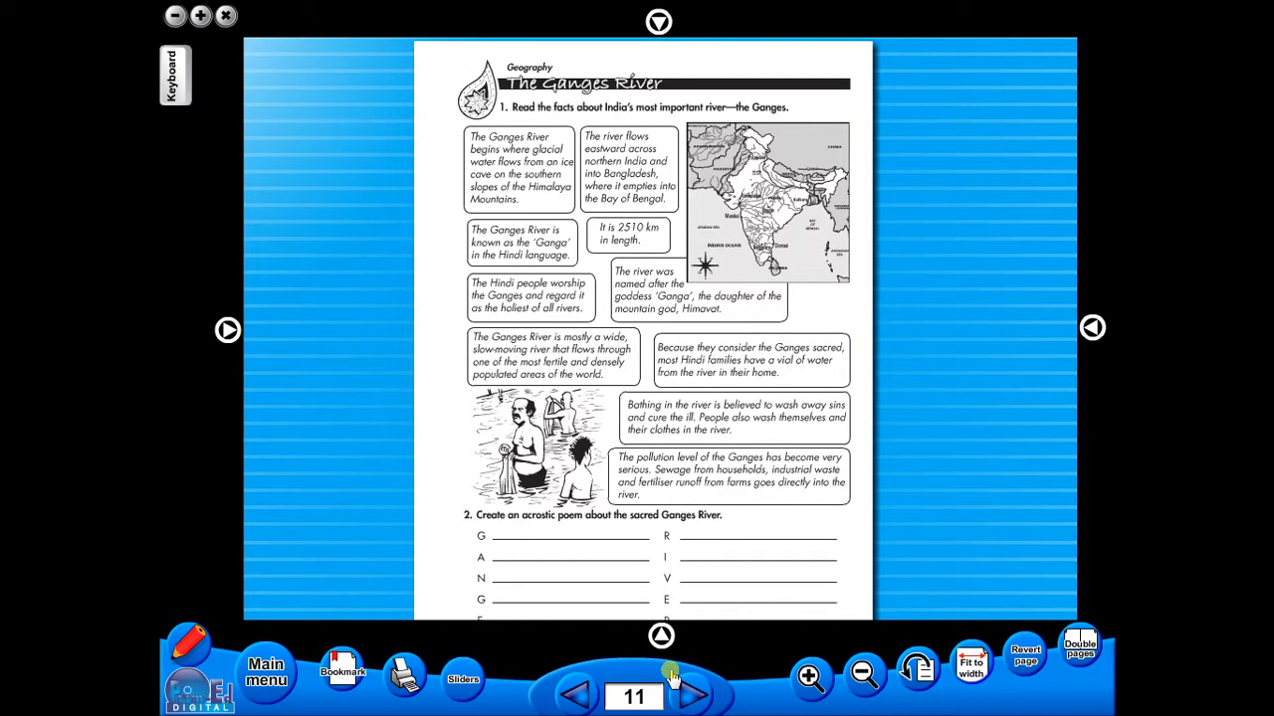
{"action": "mouse_move", "coordinate": [461, 652]}
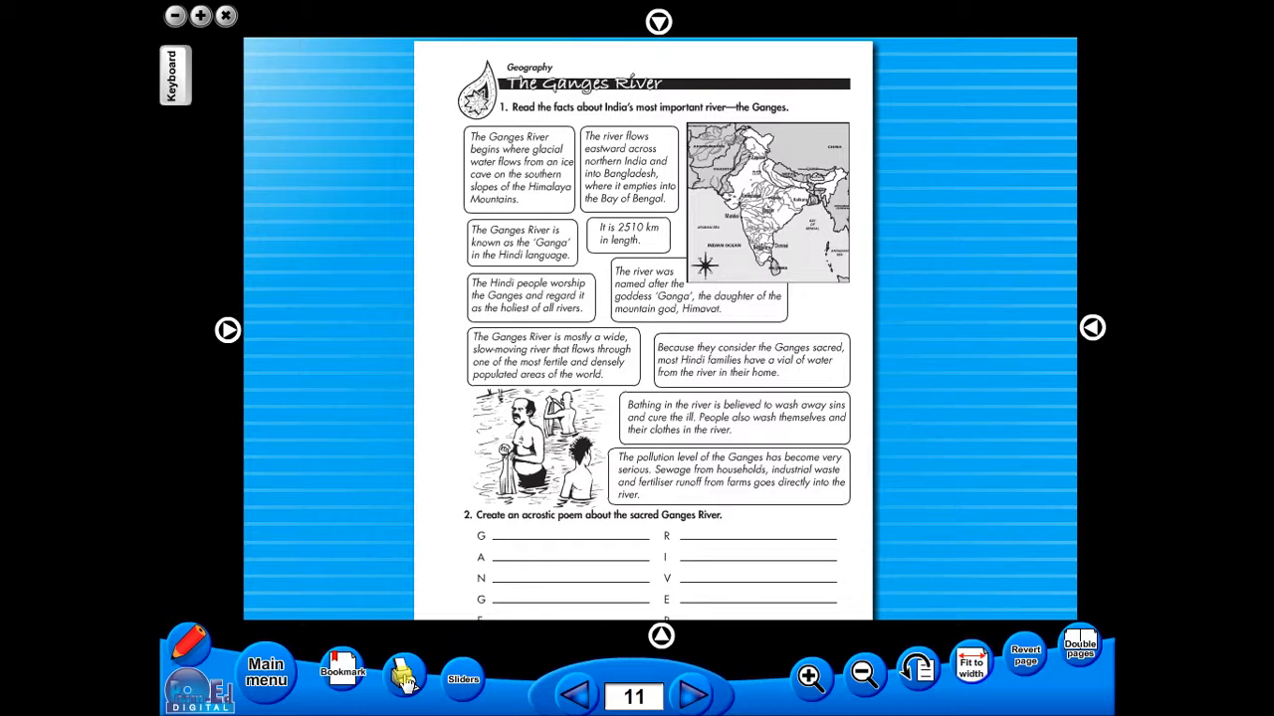
Step: Bring up the print dialog for page 11 and cancel without printing
{"action": "left_click", "coordinate": [404, 675]}
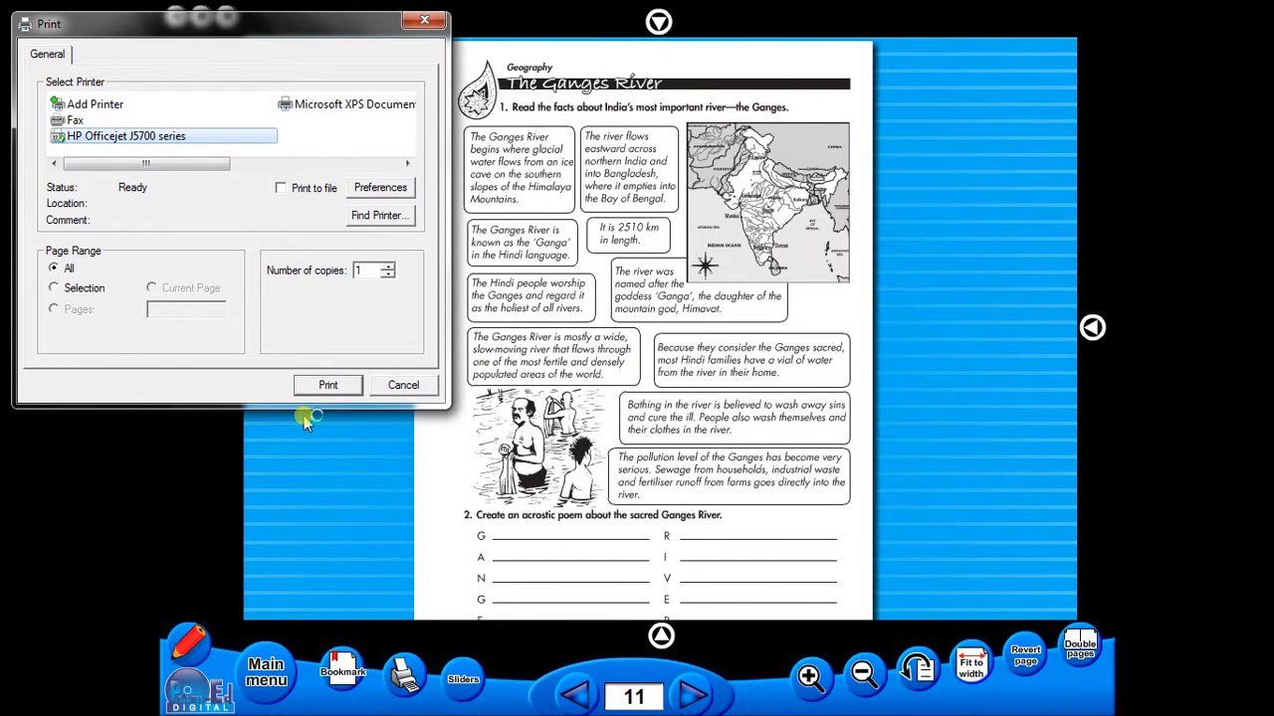
{"action": "left_click", "coordinate": [402, 387]}
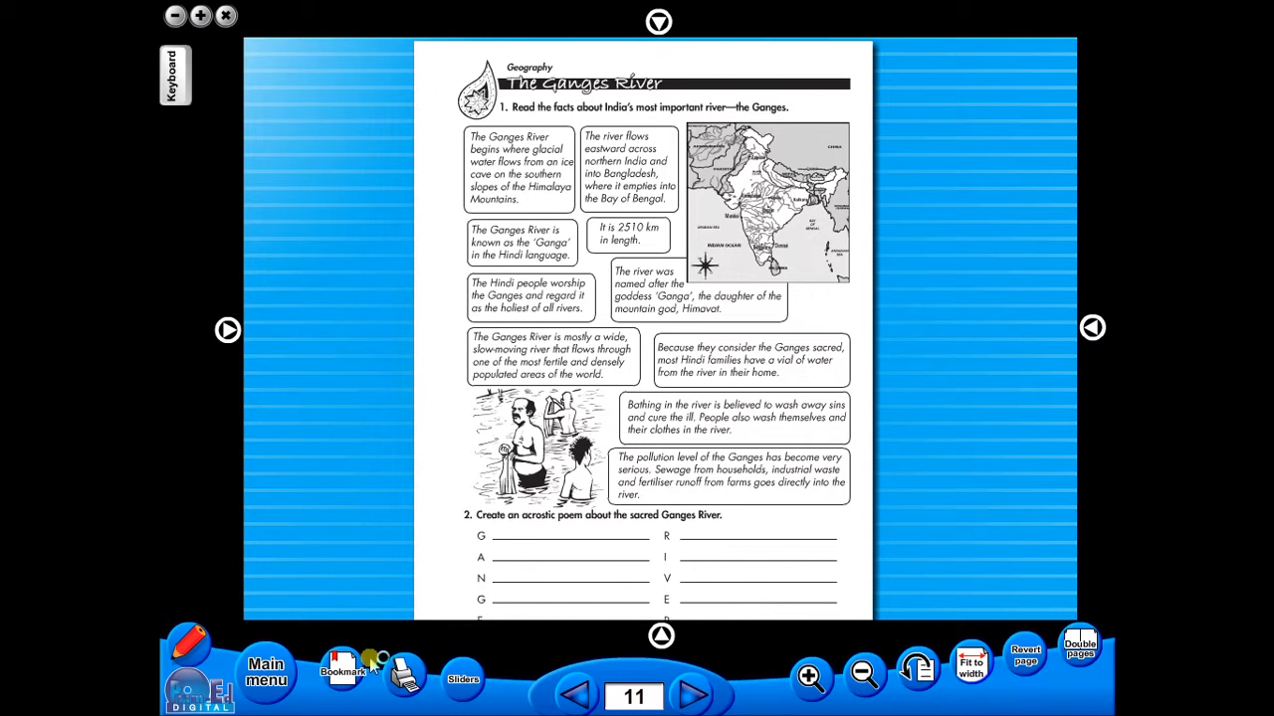
Step: Visit the bookmarked New Delhi notes on page 14, then return to page 11
{"action": "left_click", "coordinate": [342, 667]}
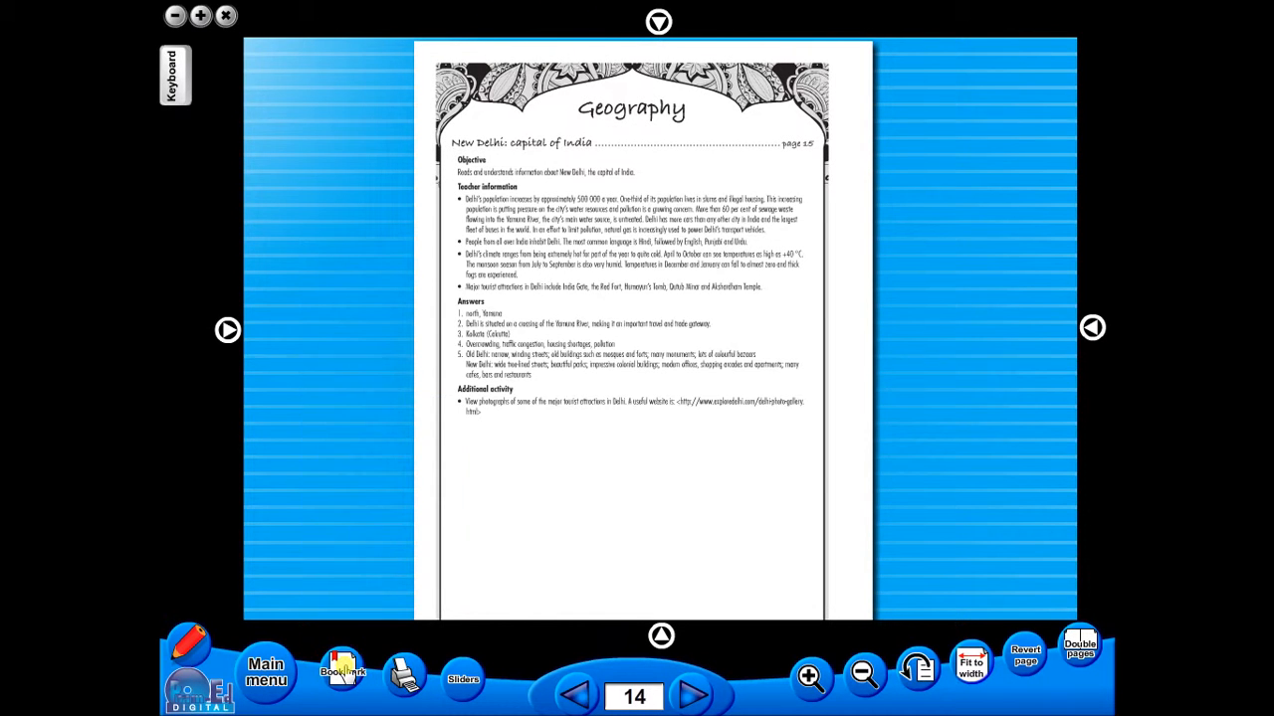
{"action": "left_click", "coordinate": [575, 695]}
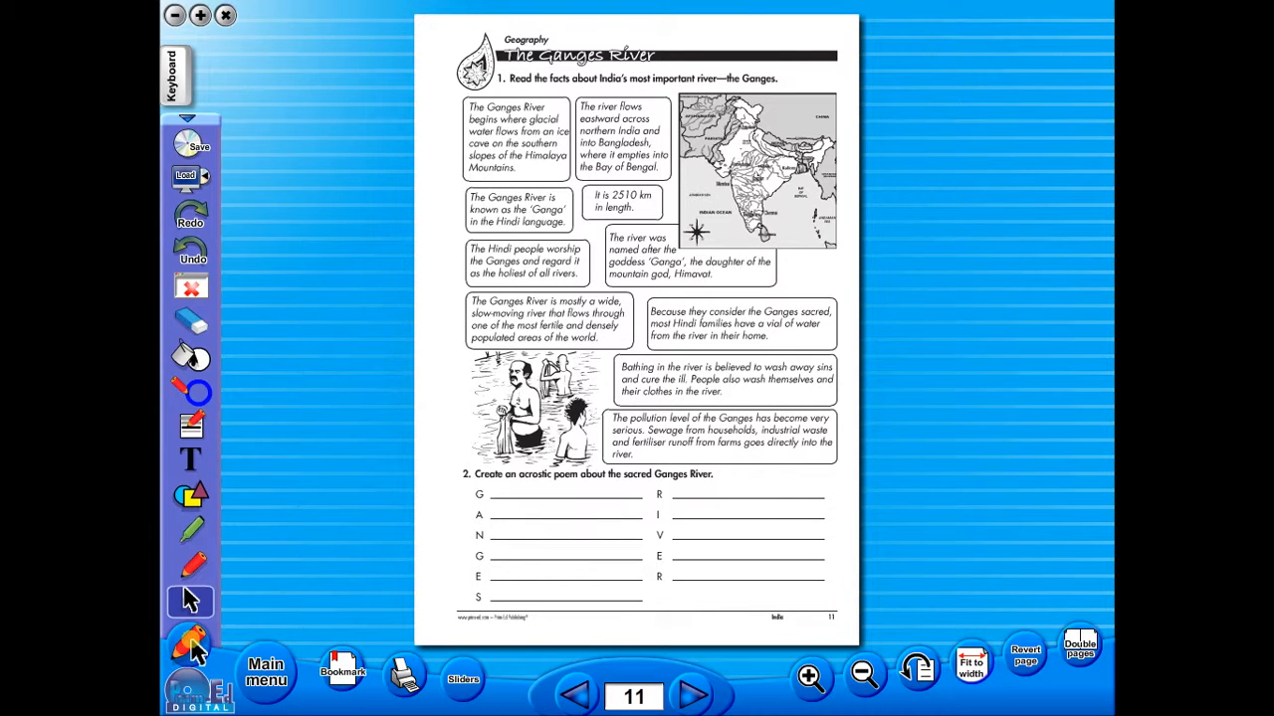
Step: Try the freehand, shapes and text tools, choose a line thickness, and select the green pen
{"action": "left_click", "coordinate": [189, 565]}
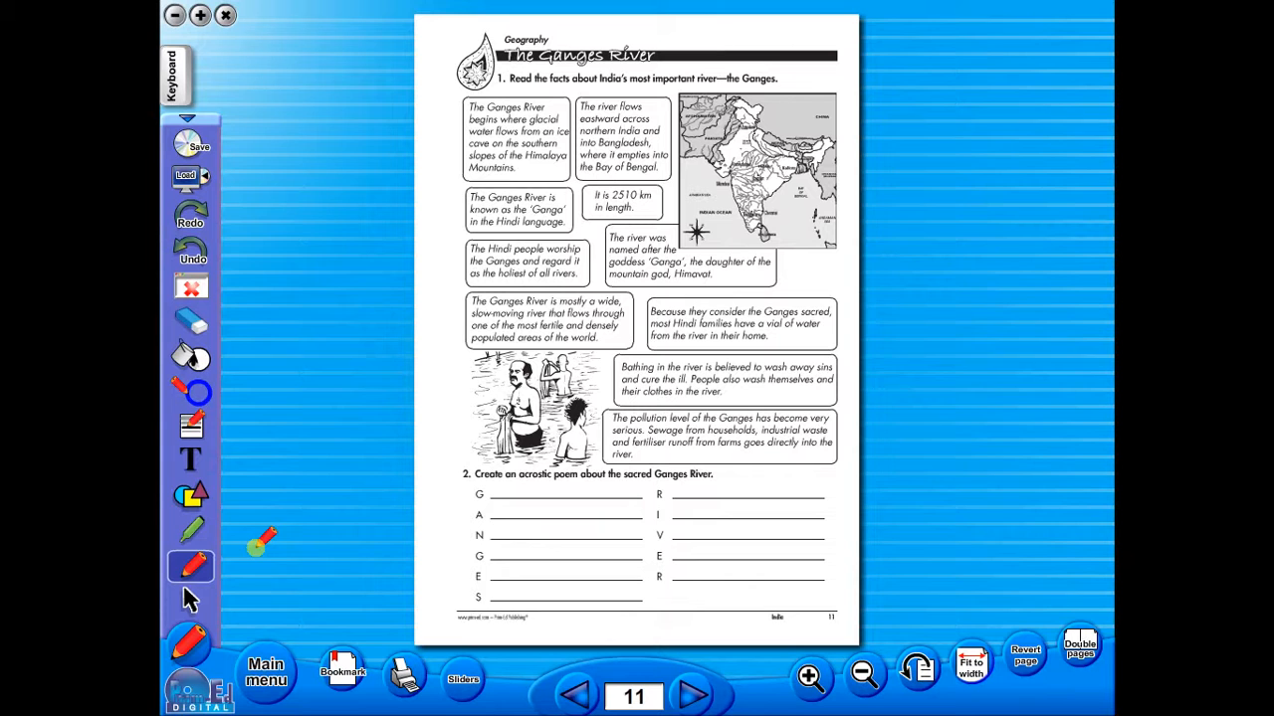
{"action": "left_click", "coordinate": [191, 534]}
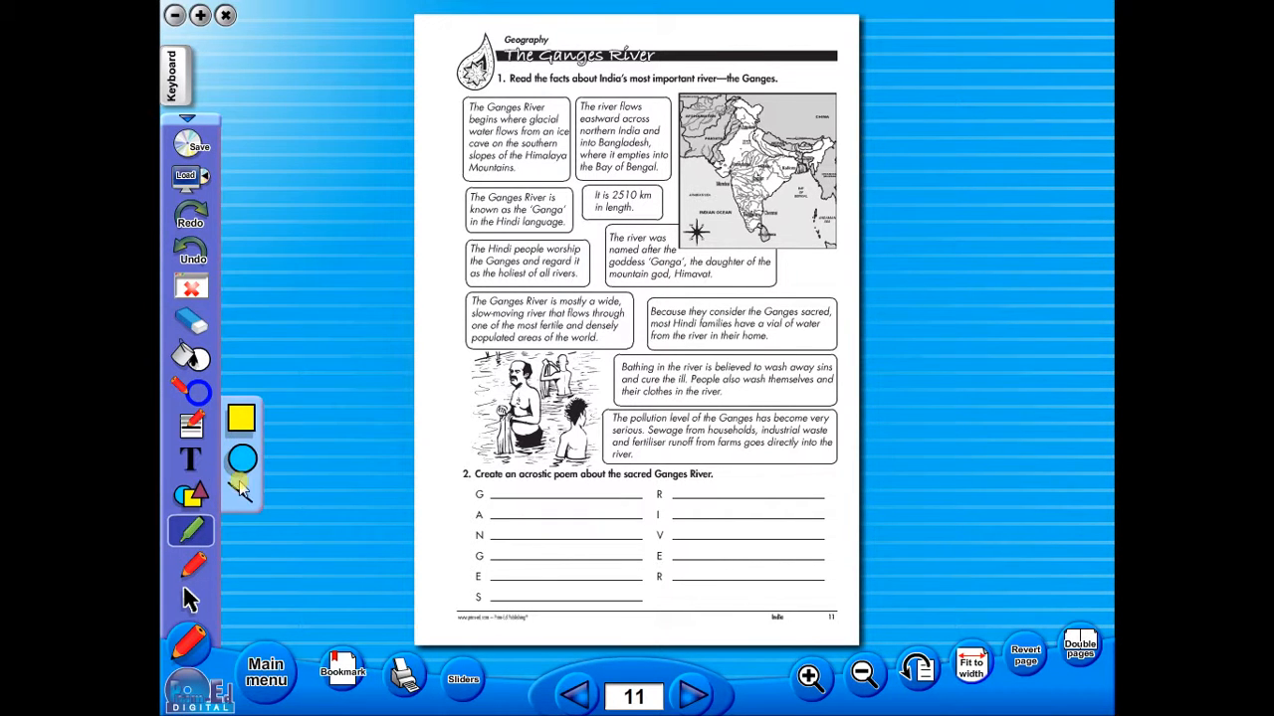
{"action": "left_click", "coordinate": [191, 458]}
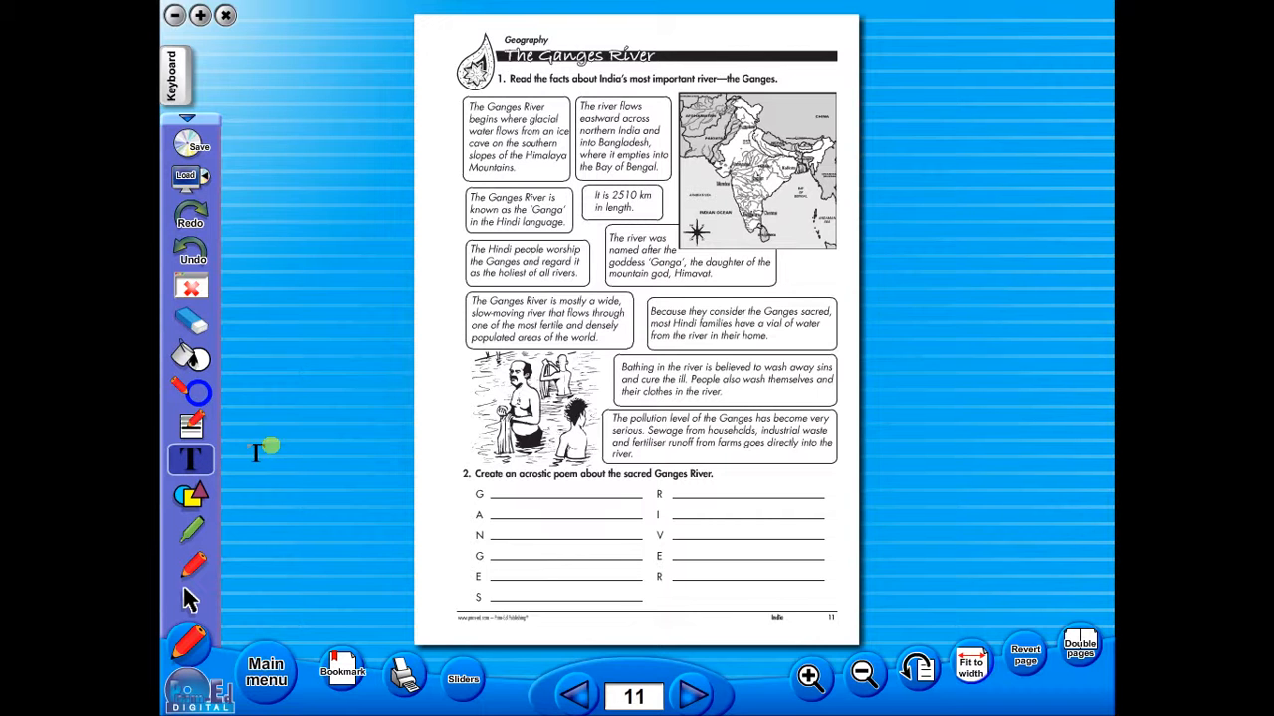
{"action": "left_click", "coordinate": [191, 426]}
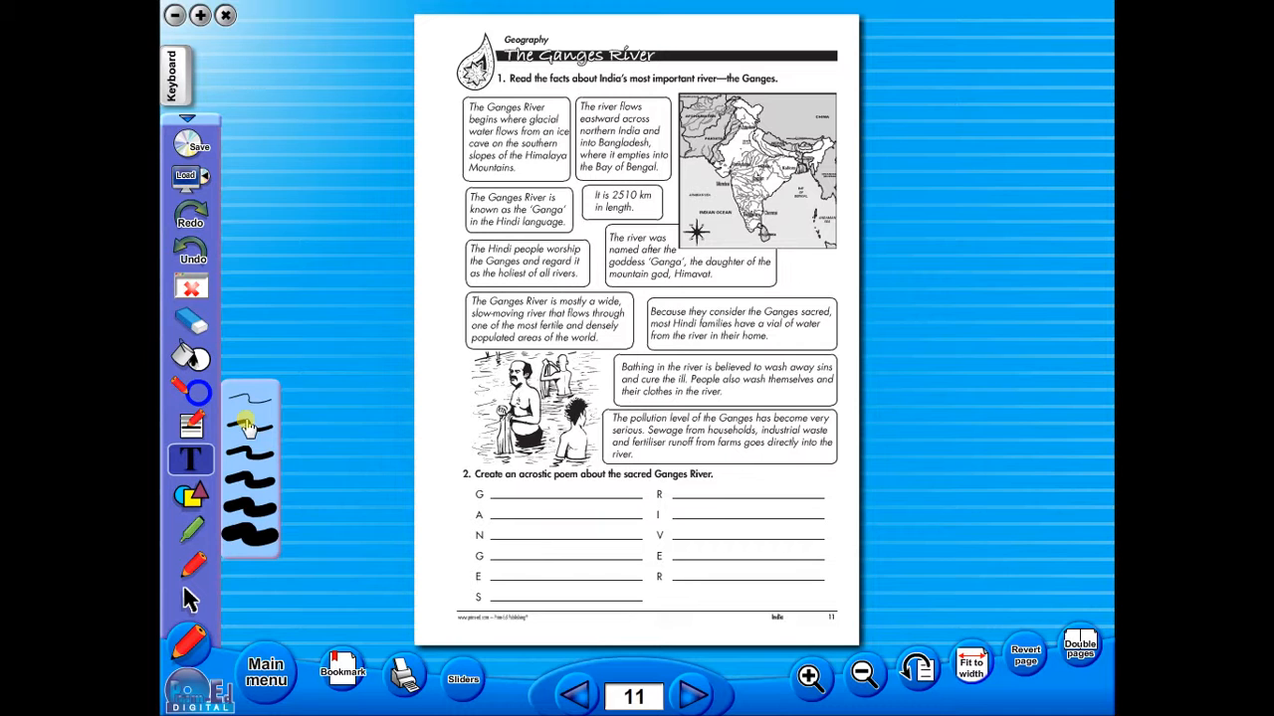
{"action": "left_click", "coordinate": [189, 398]}
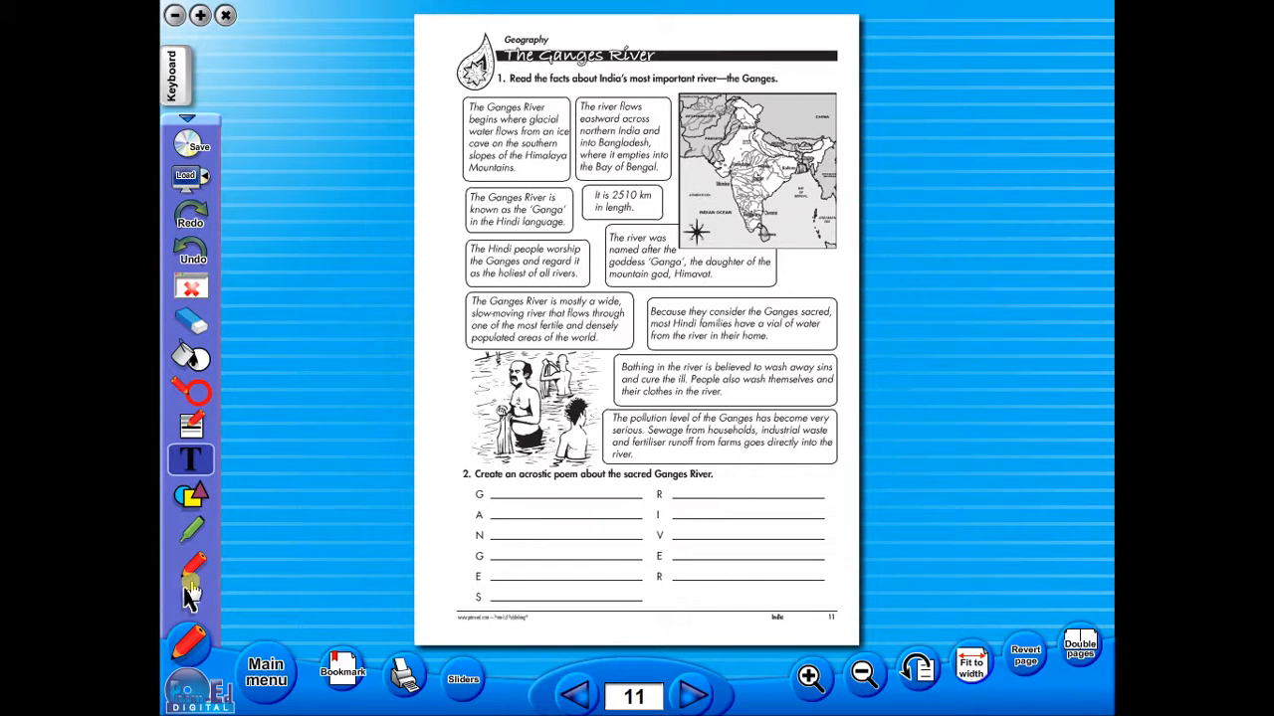
{"action": "left_click", "coordinate": [191, 529]}
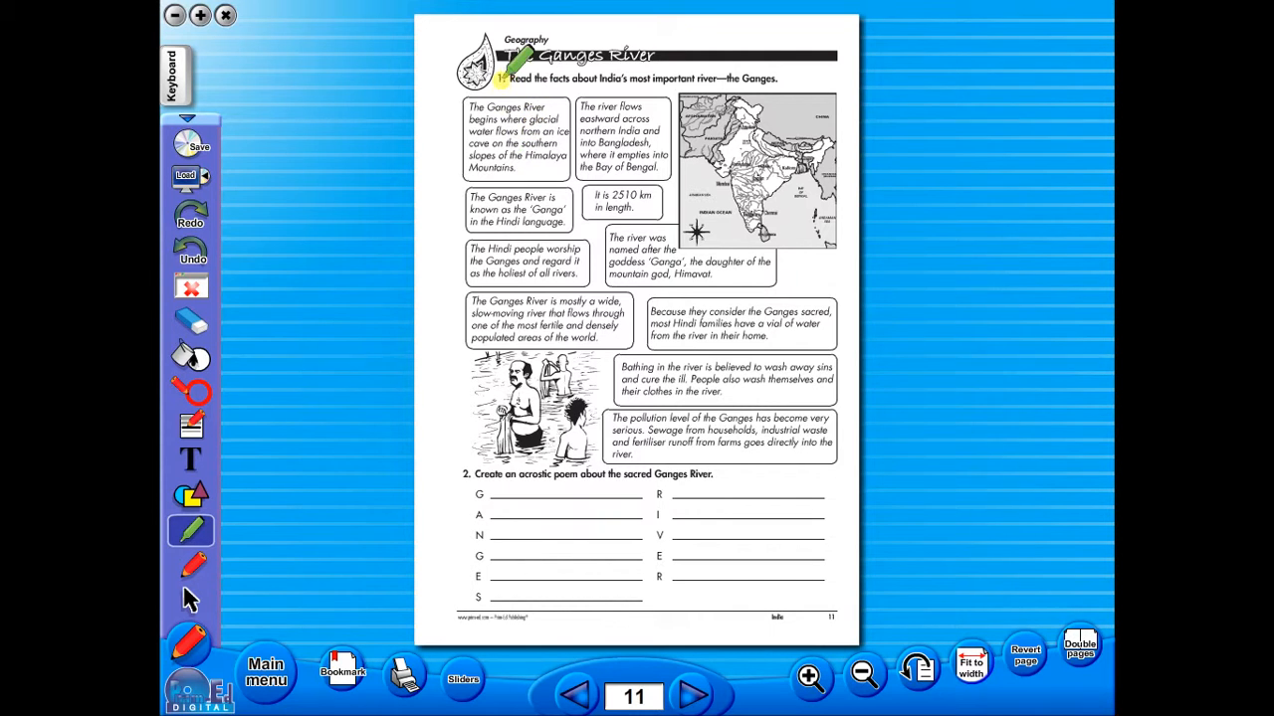
Step: Mark the question 1 instruction in red, then erase marks leaving only 'Ganges' underlined
{"action": "left_click_drag", "start_coordinate": [498, 79], "coordinate": [776, 80]}
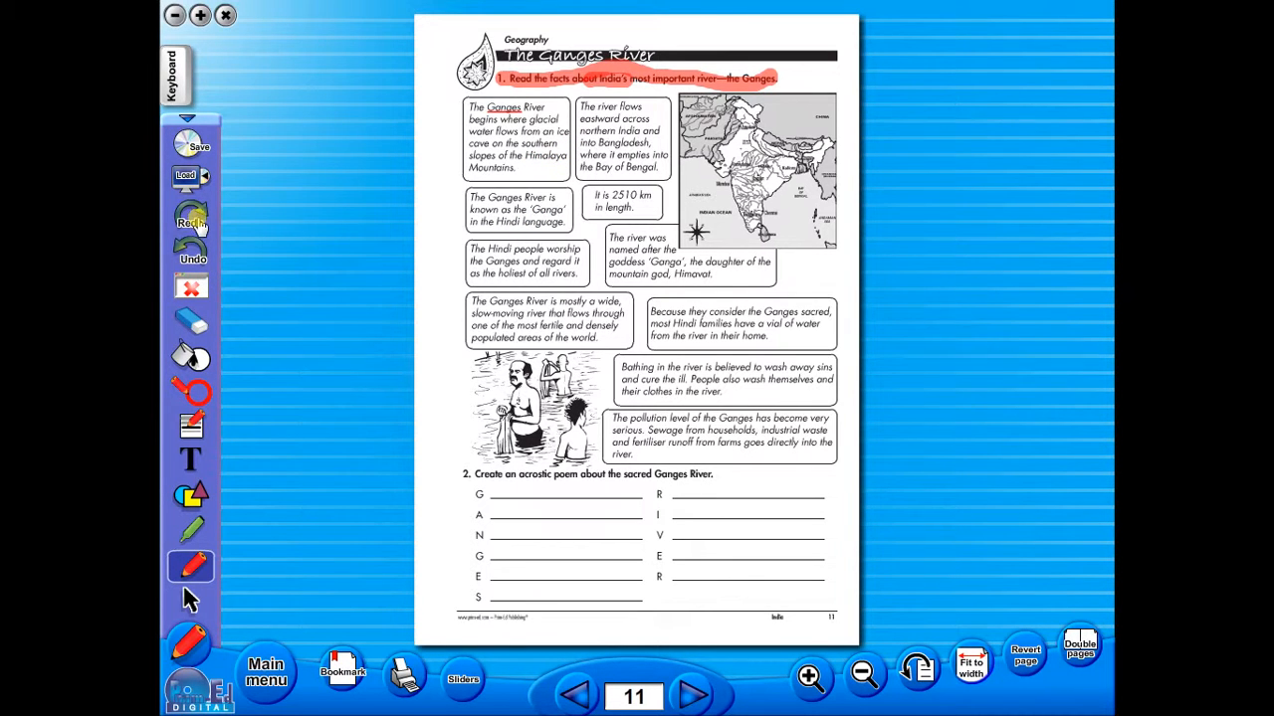
{"action": "left_click", "coordinate": [191, 221]}
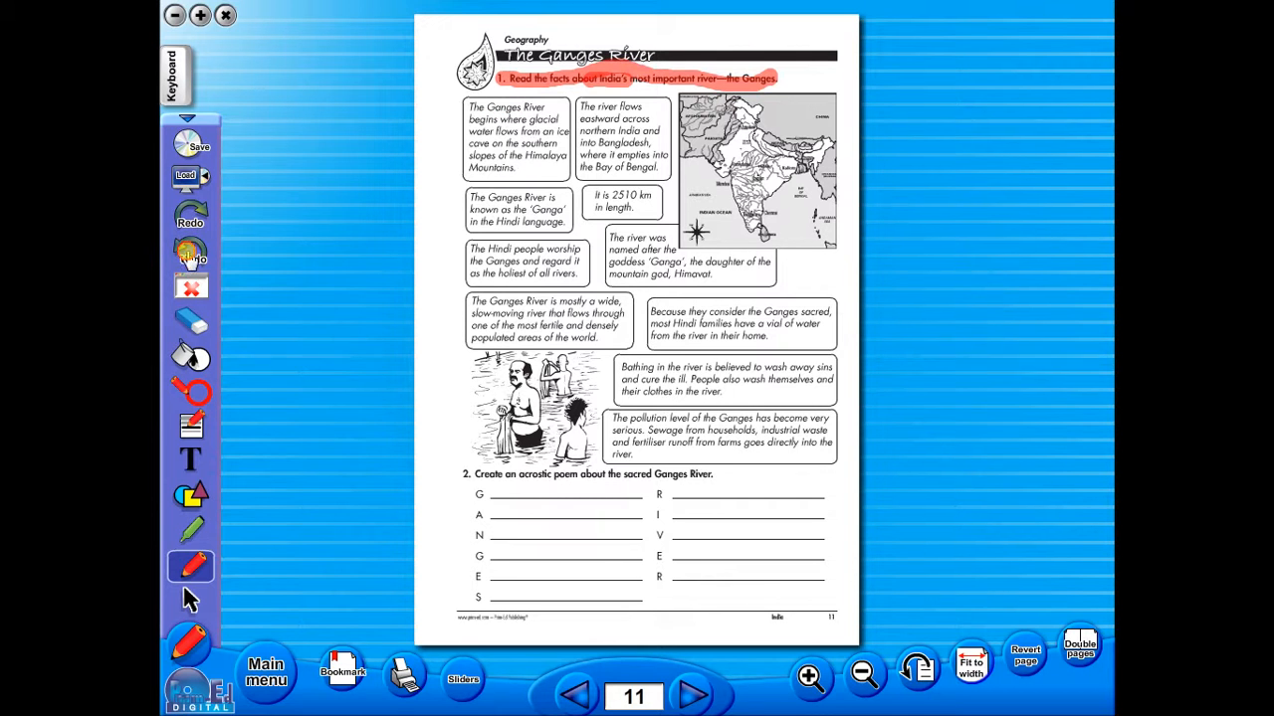
{"action": "left_click", "coordinate": [191, 215]}
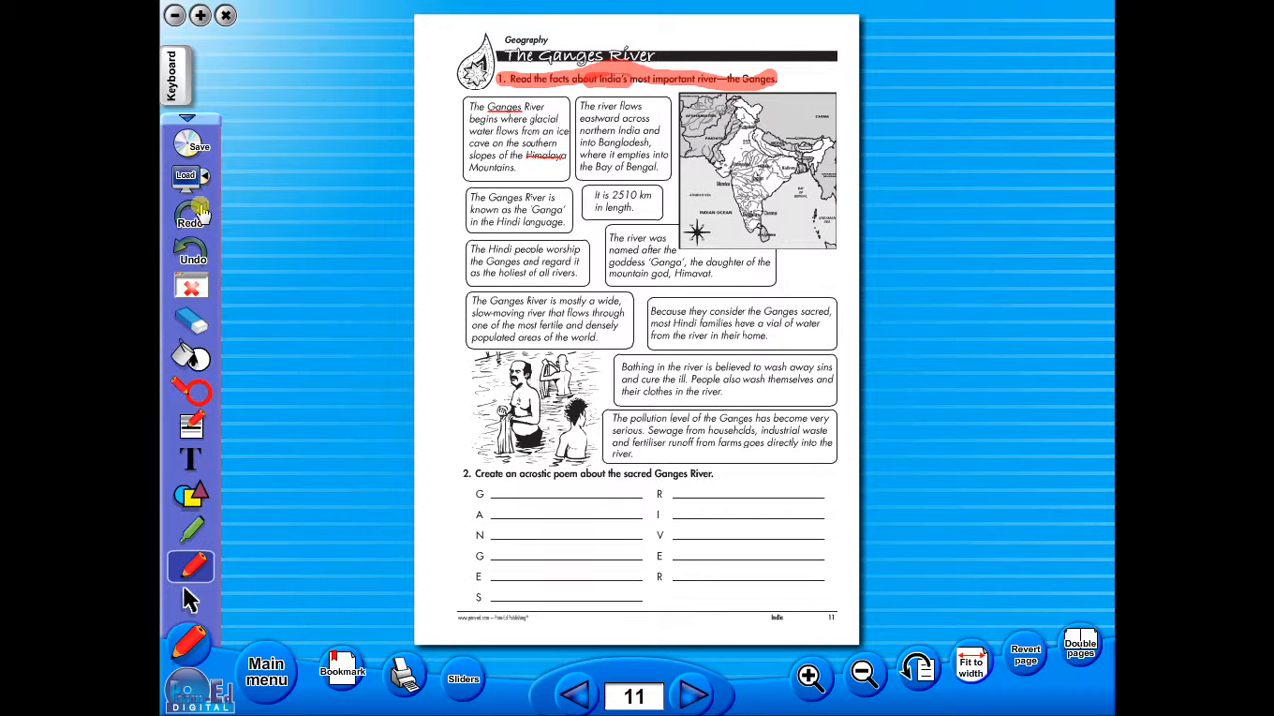
{"action": "left_click", "coordinate": [191, 320]}
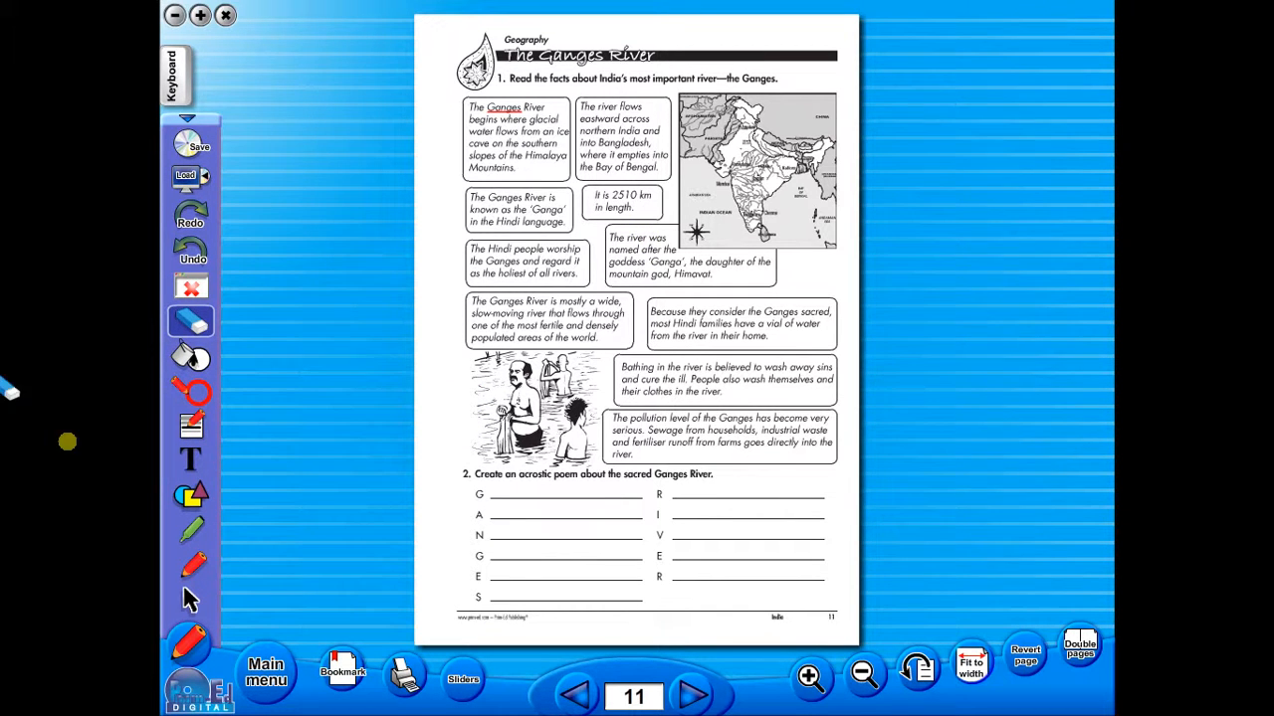
Step: Add a text note reading 'additional info' above the worksheet title
{"action": "left_click", "coordinate": [191, 458]}
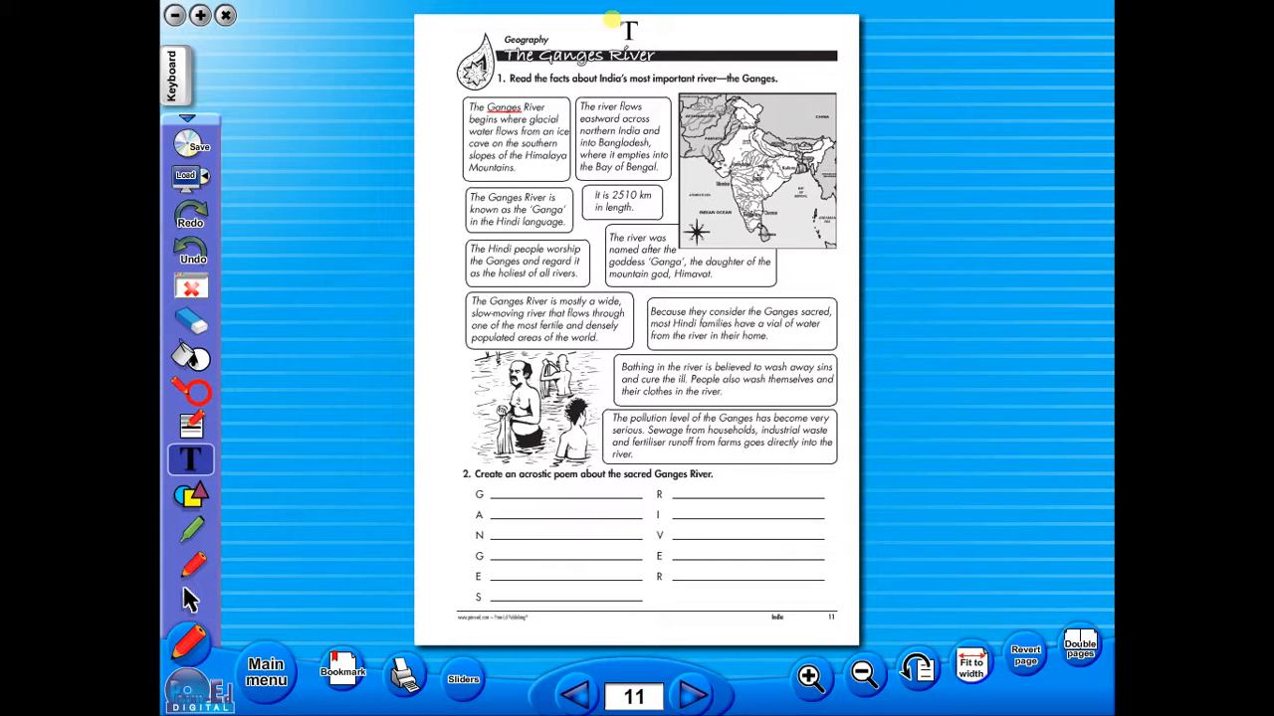
{"action": "left_click", "coordinate": [191, 458]}
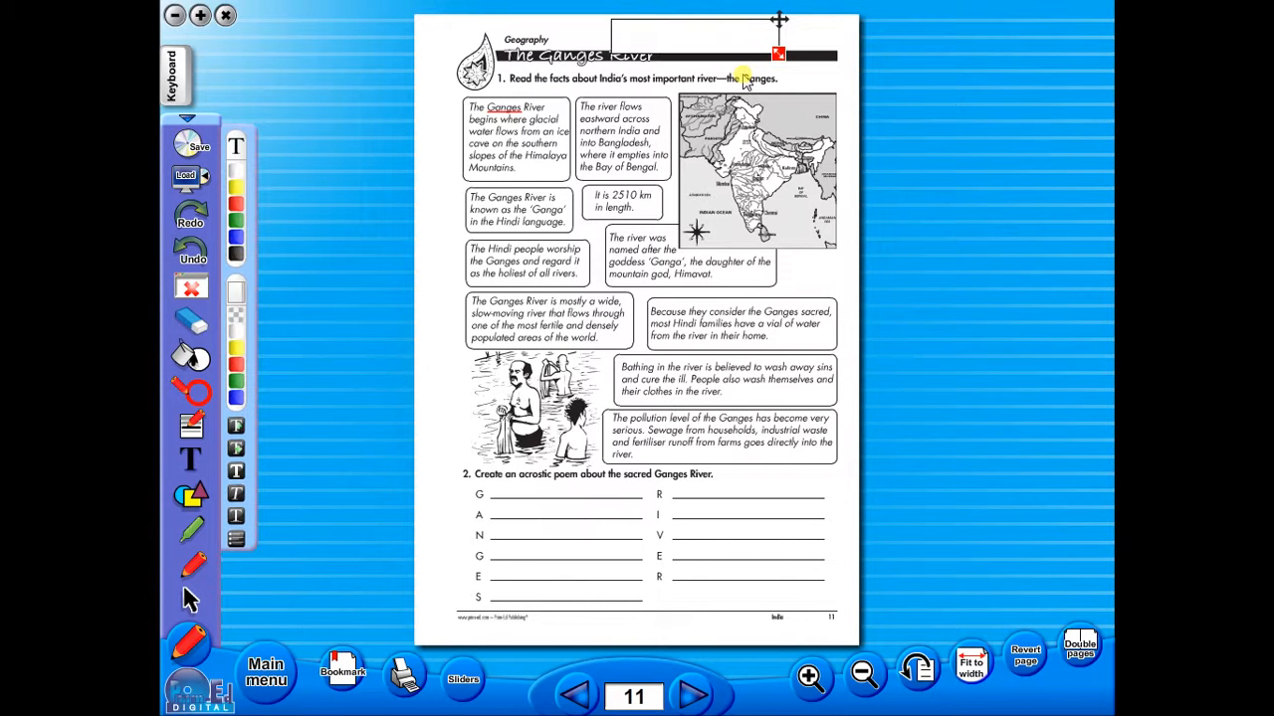
{"action": "type", "text": "additional info"}
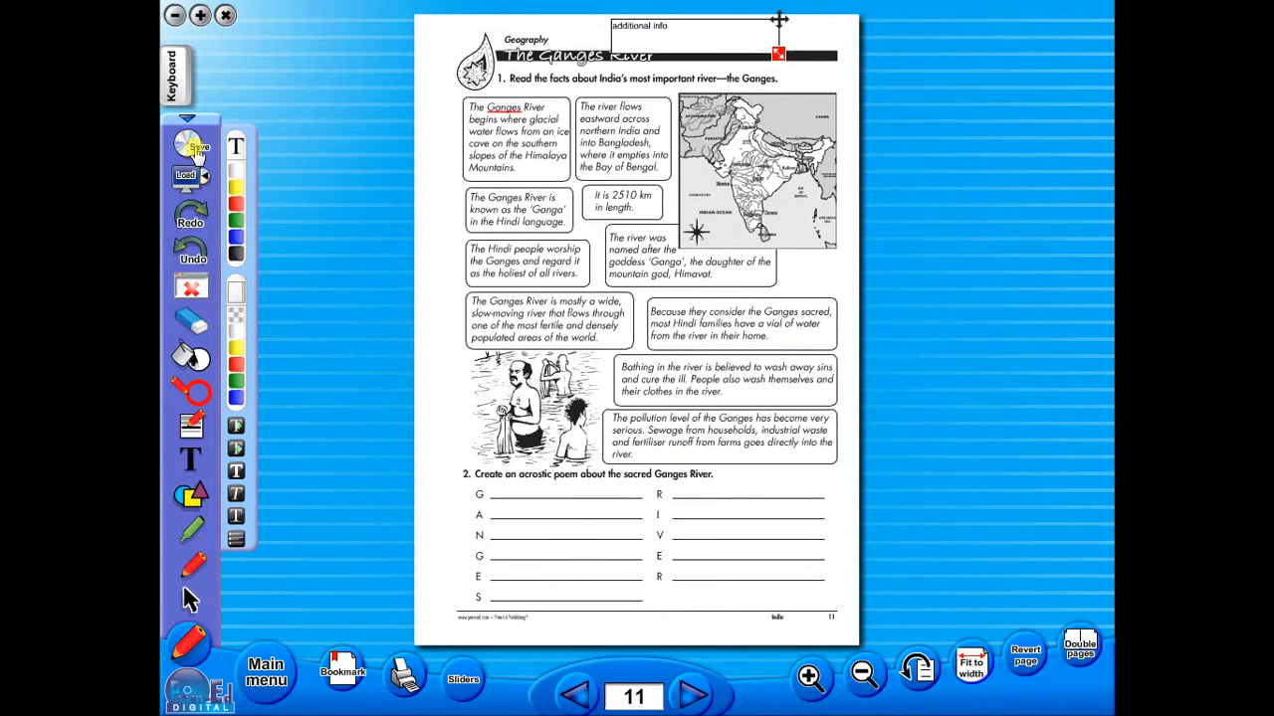
Step: Save the annotated page under the name 'worksheet'
{"action": "left_click", "coordinate": [189, 148]}
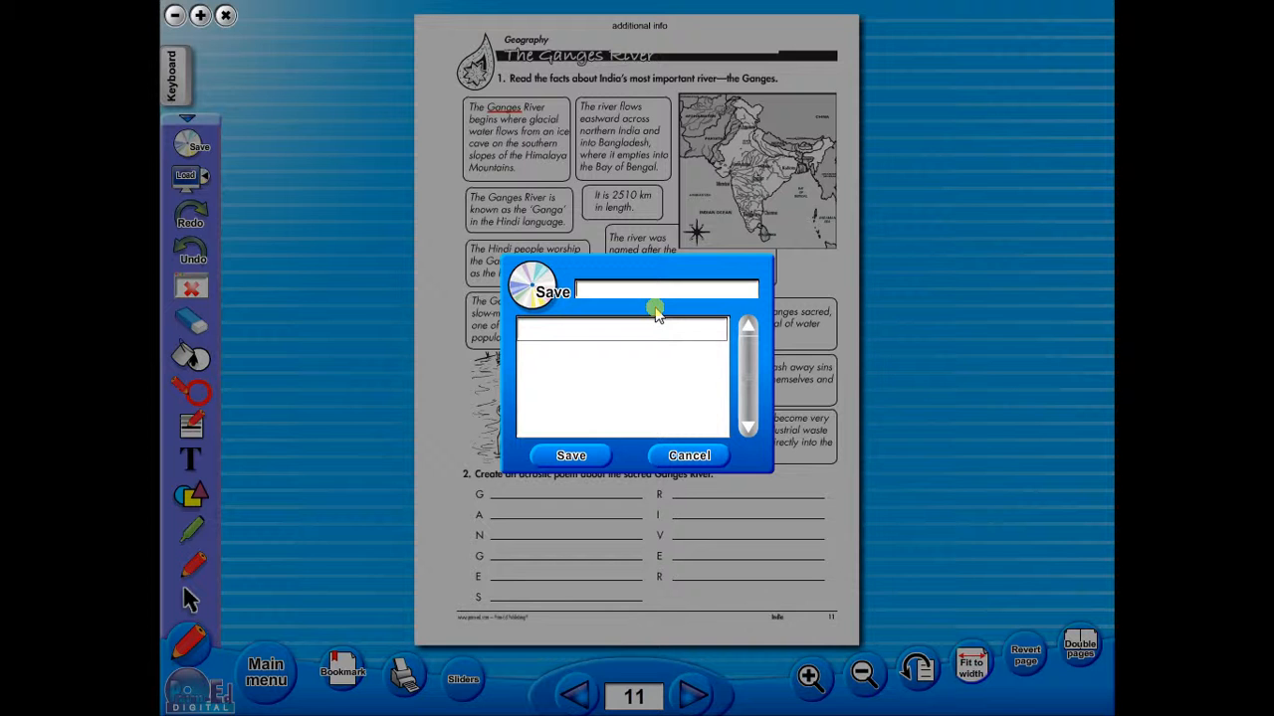
{"action": "type", "text": "workshe"}
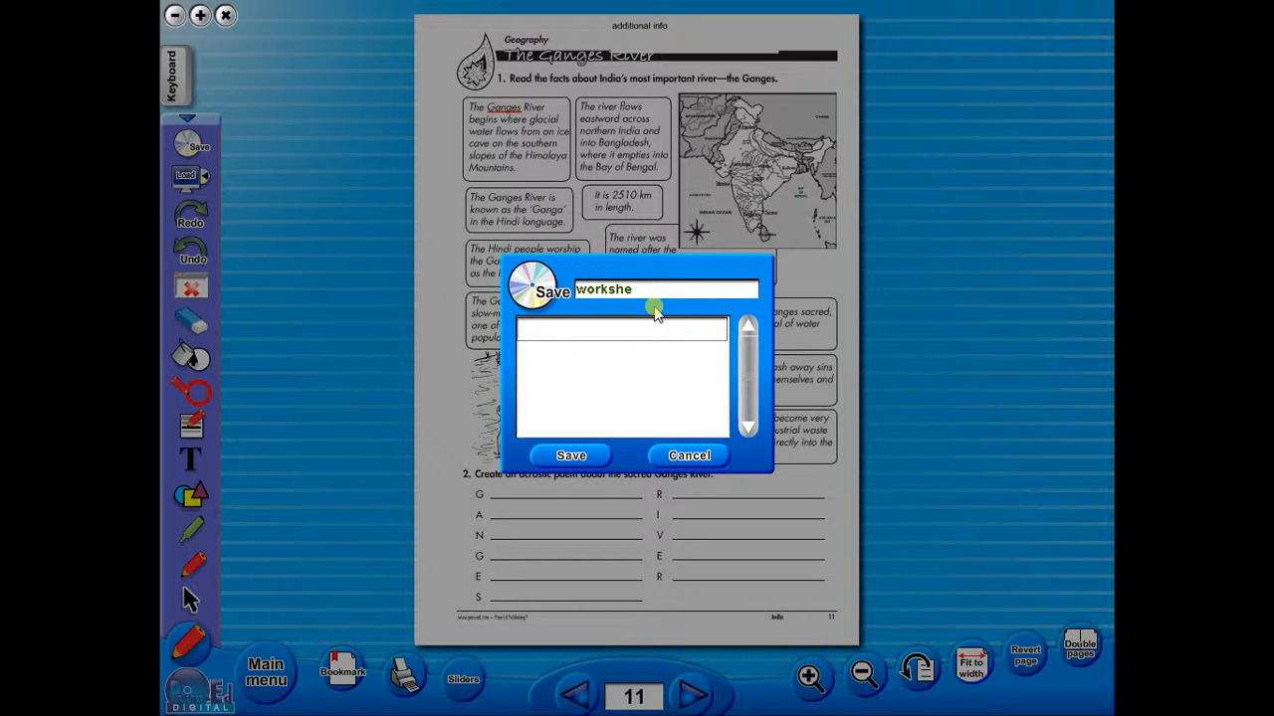
{"action": "type", "text": "et"}
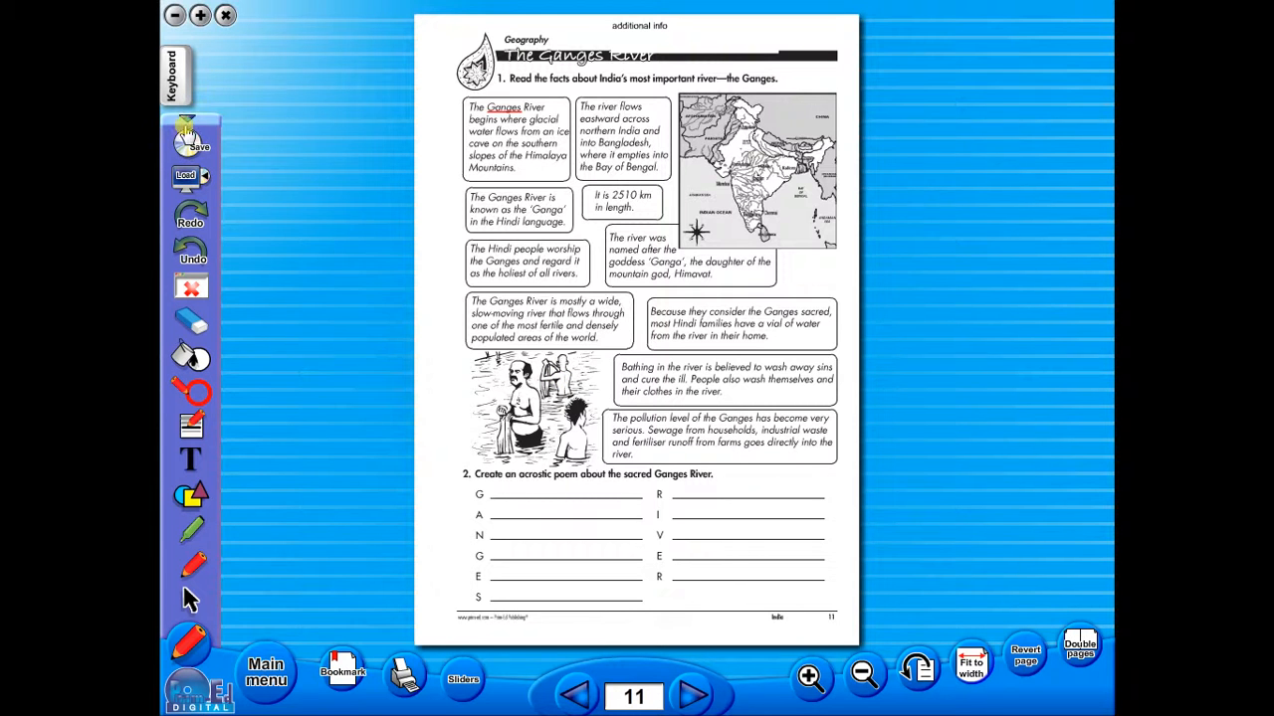
Step: Show the on-screen keyboard, close it and return to the main menu
{"action": "left_click", "coordinate": [175, 76]}
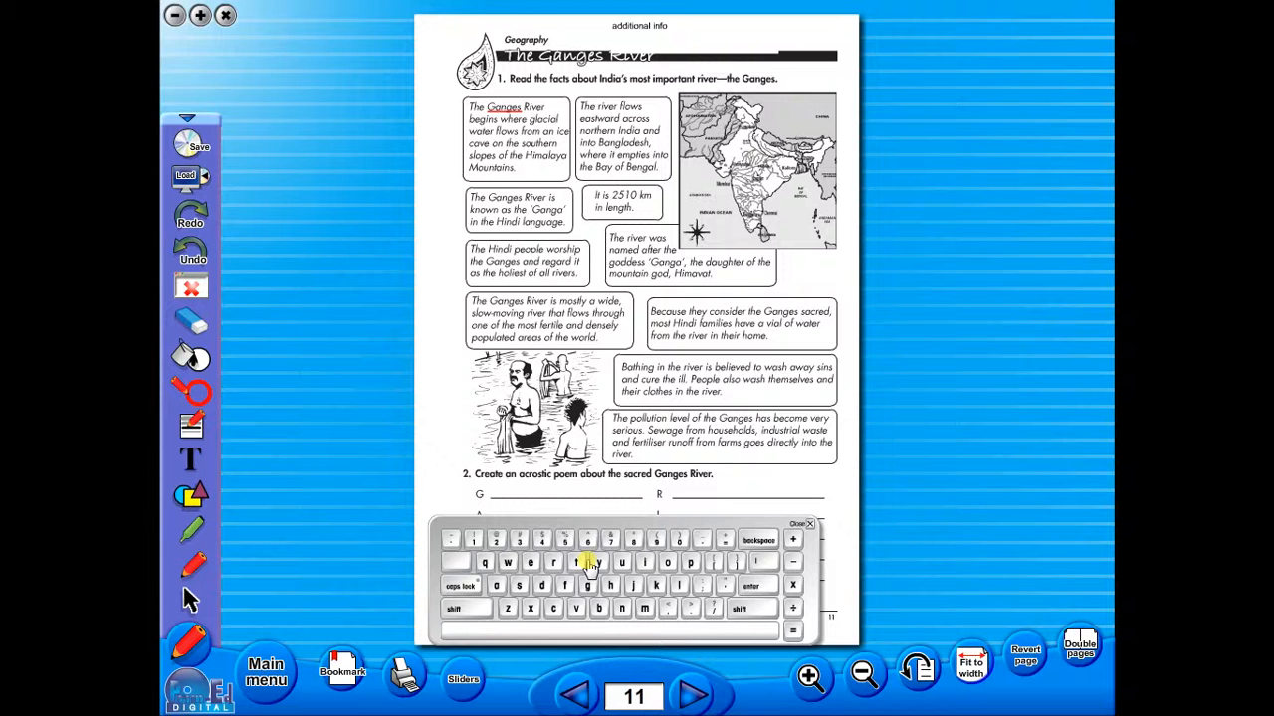
{"action": "mouse_move", "coordinate": [726, 579]}
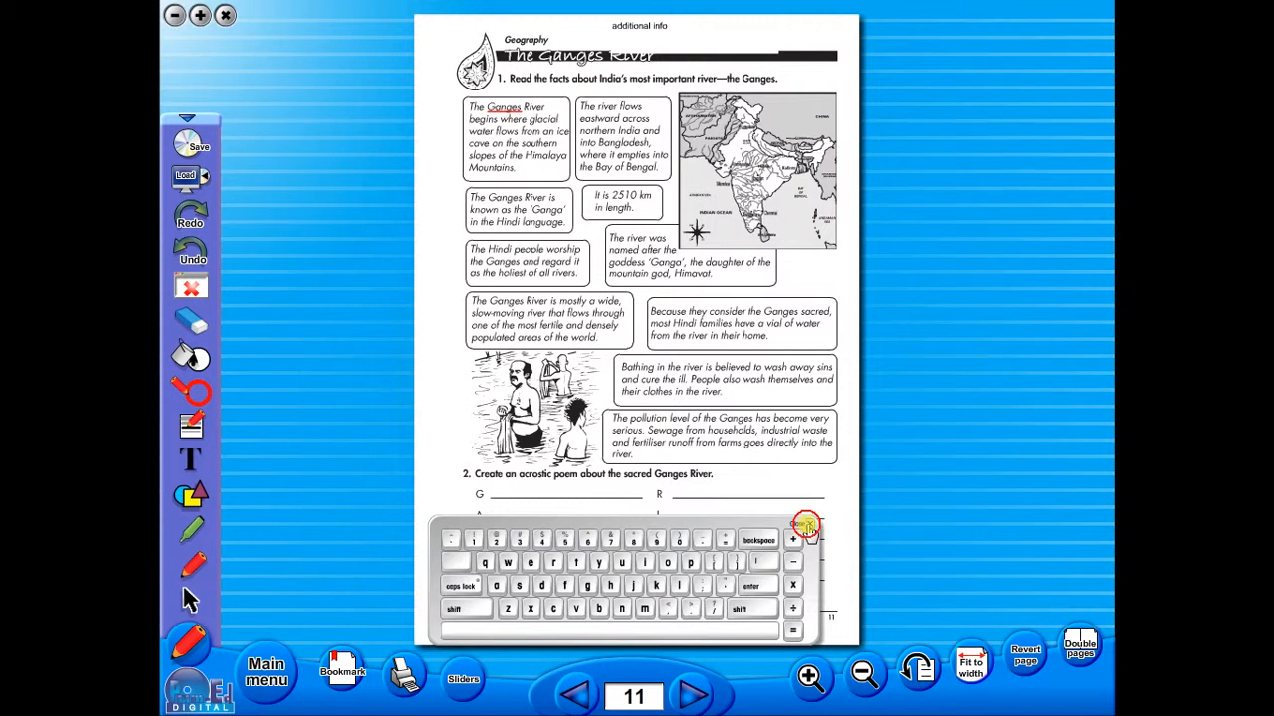
{"action": "left_click", "coordinate": [267, 669]}
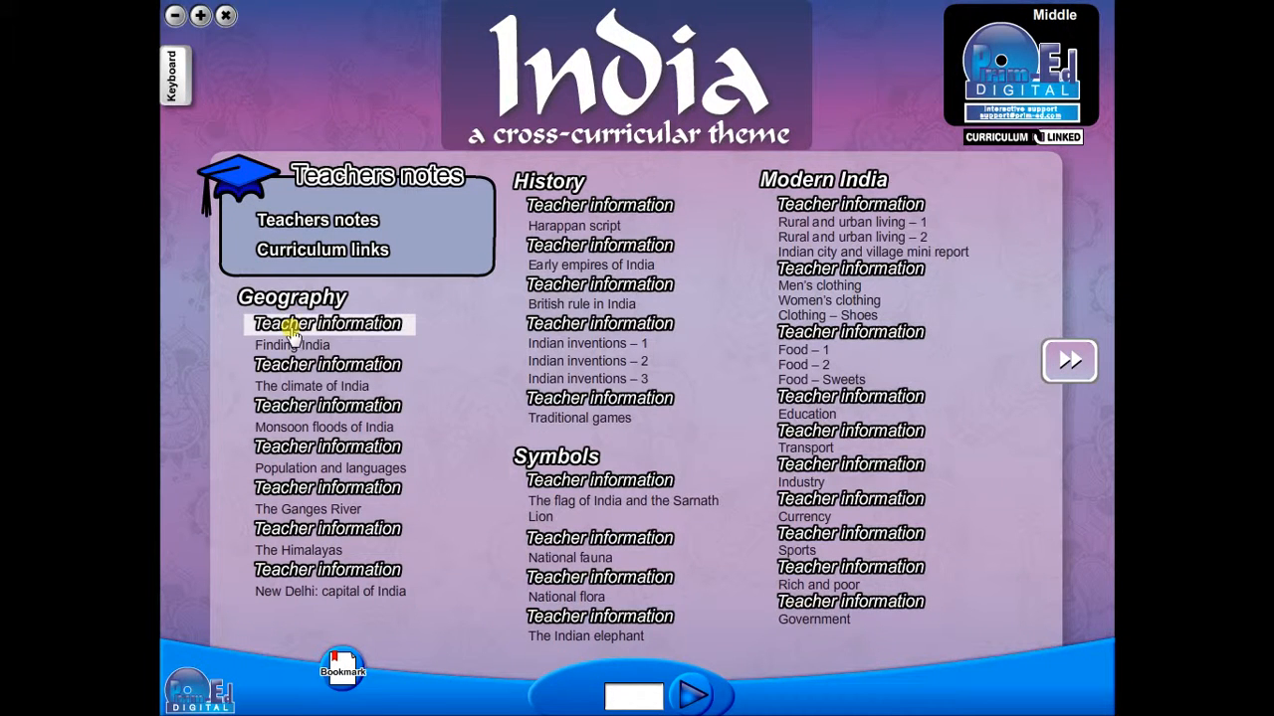
{"action": "left_click", "coordinate": [326, 322]}
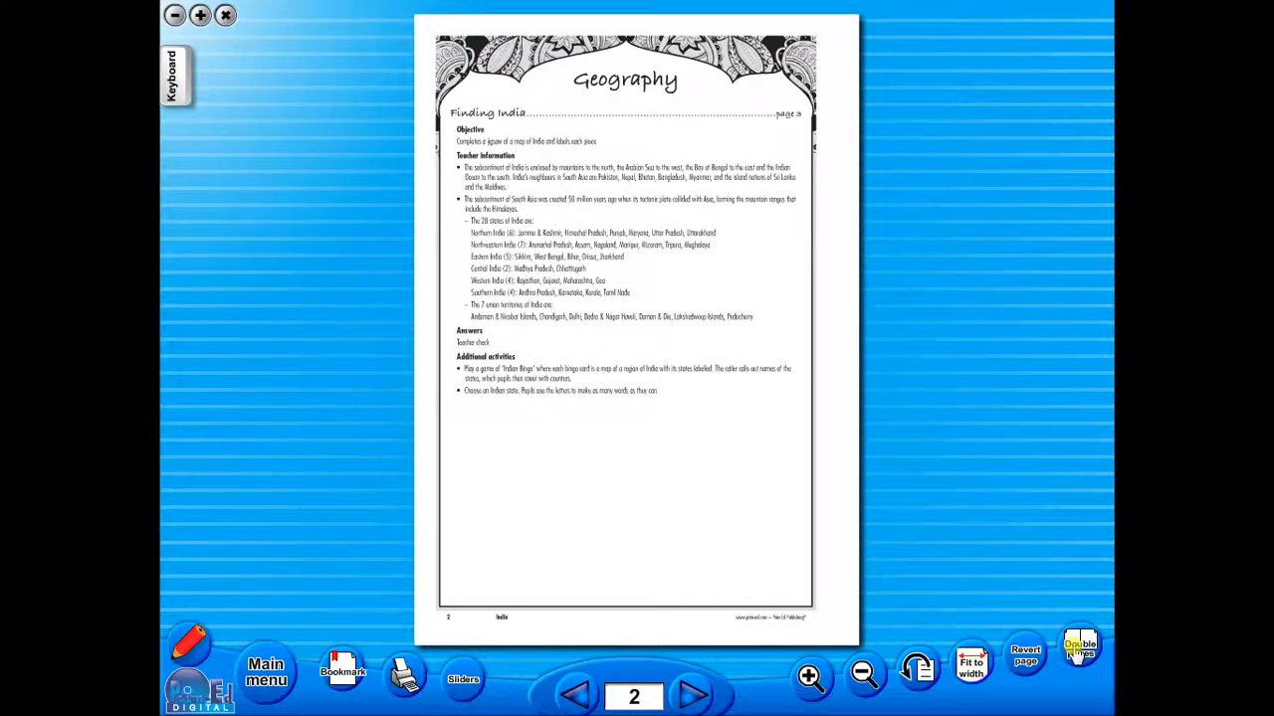
{"action": "left_click", "coordinate": [1078, 646]}
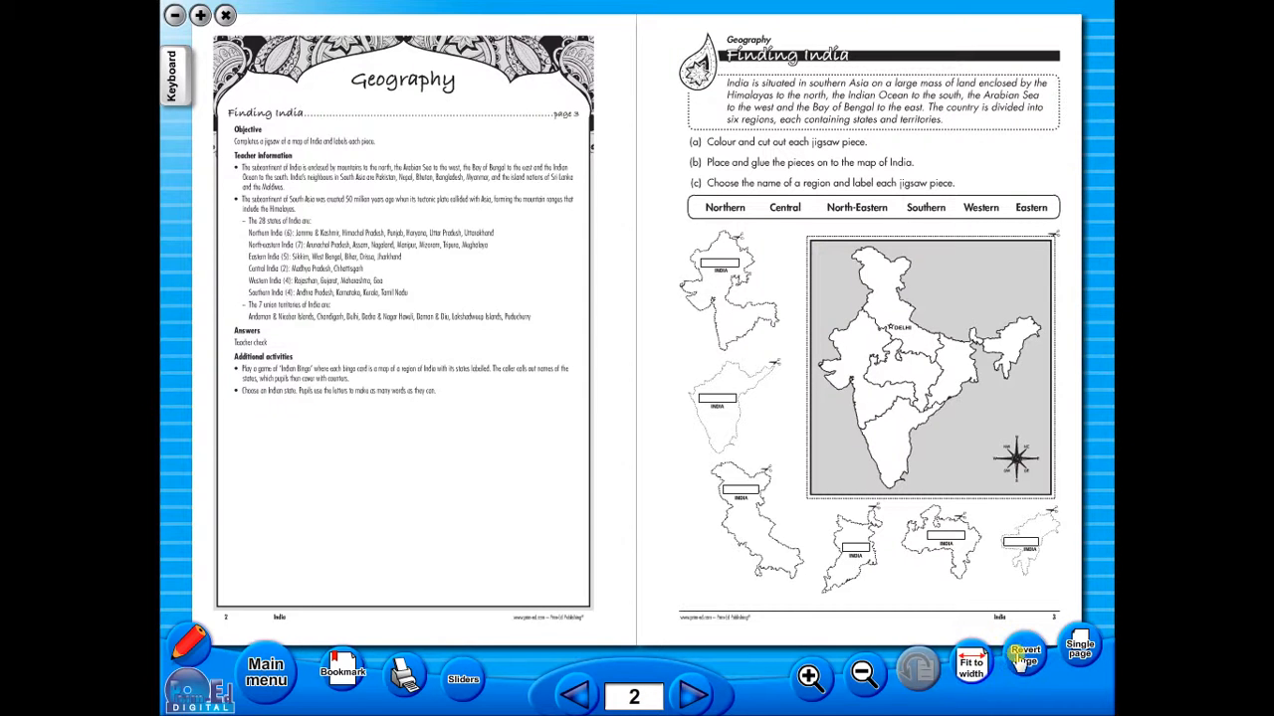
{"action": "left_click", "coordinate": [1079, 653]}
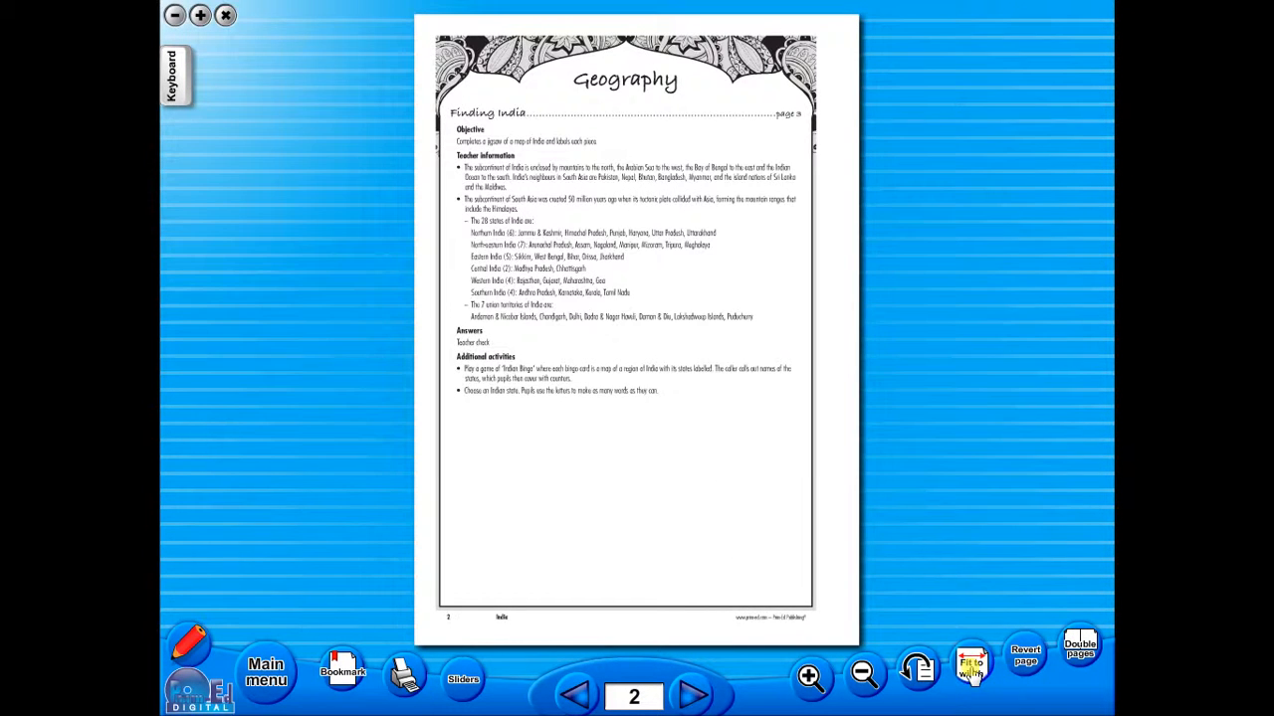
{"action": "left_click", "coordinate": [693, 696]}
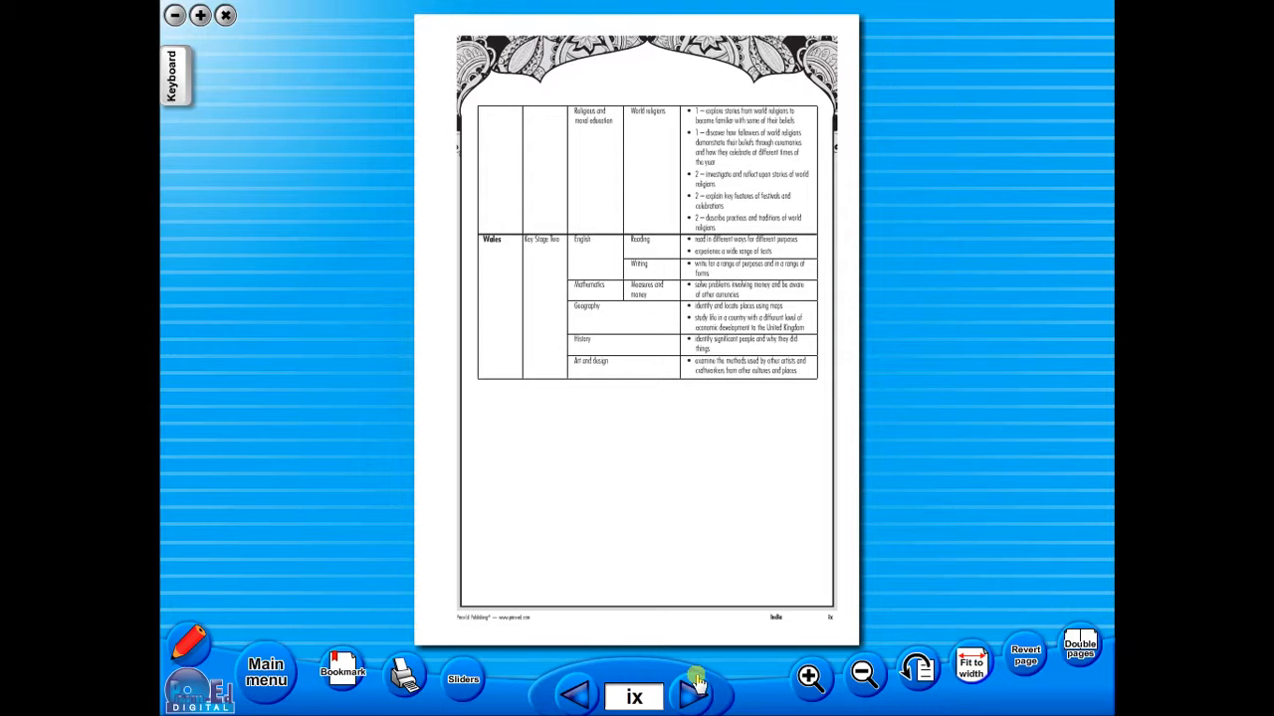
{"action": "left_click", "coordinate": [692, 694]}
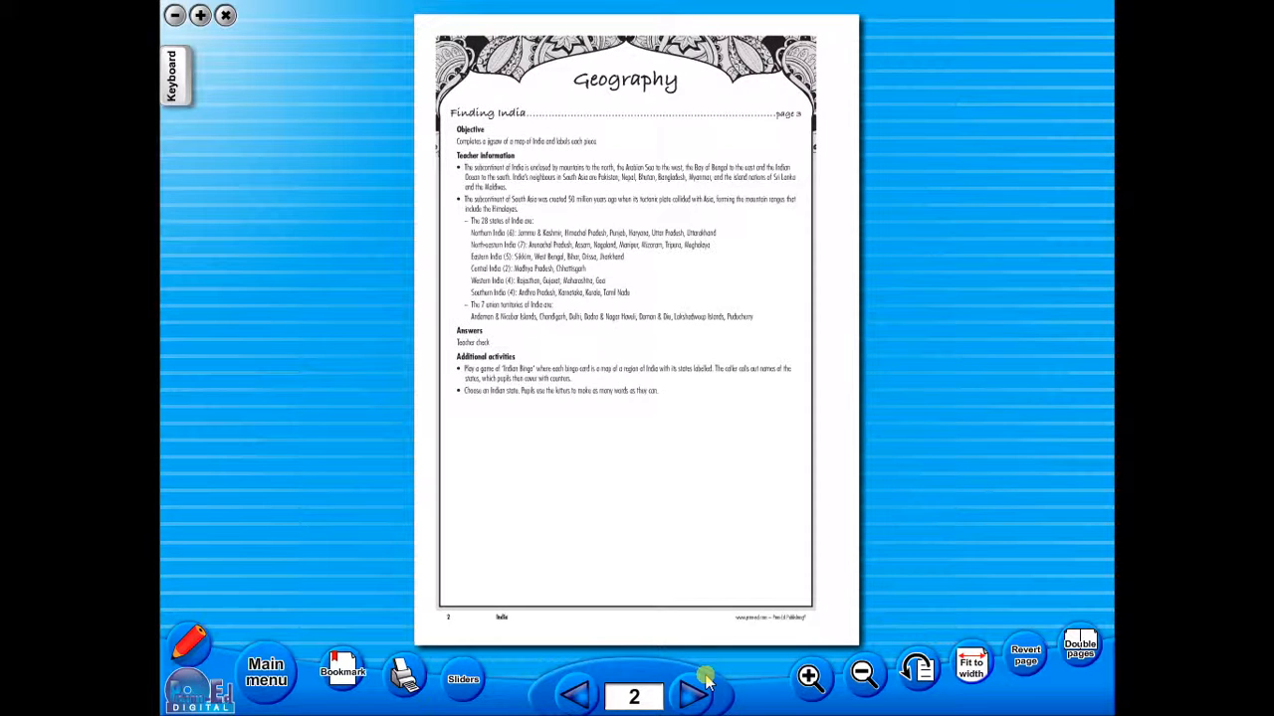
{"action": "left_click", "coordinate": [692, 695]}
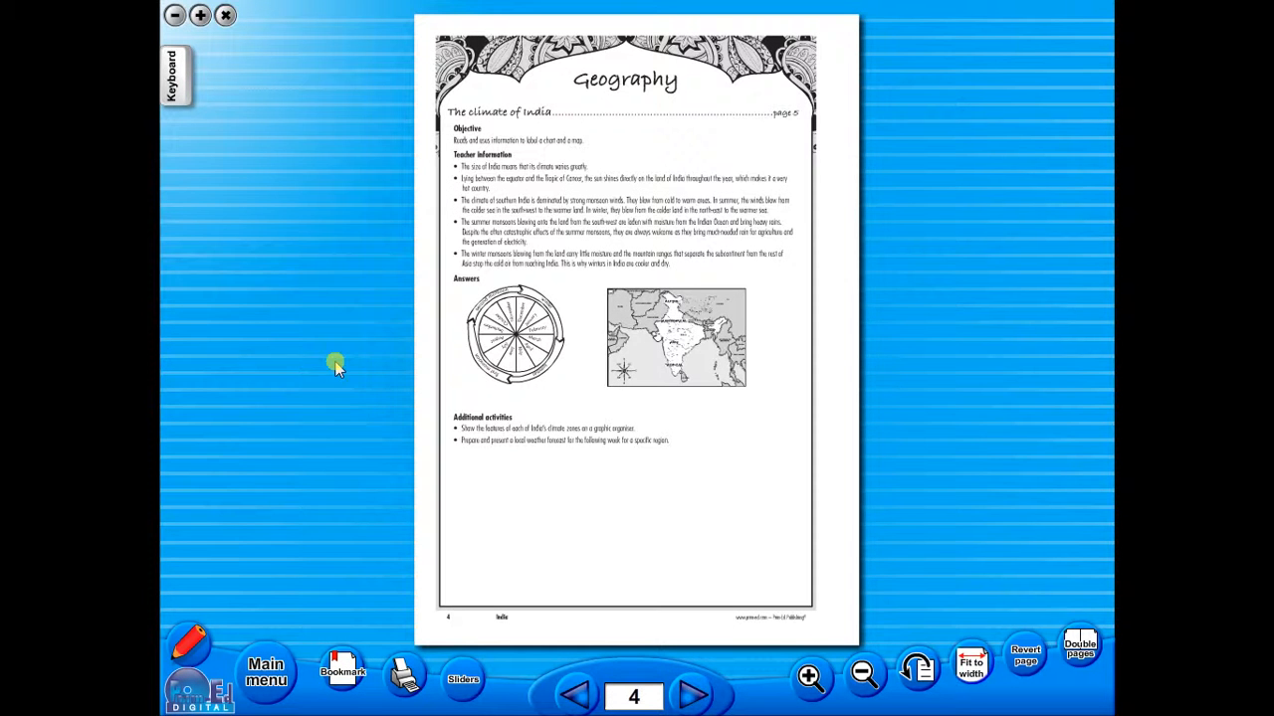
{"action": "mouse_move", "coordinate": [842, 534]}
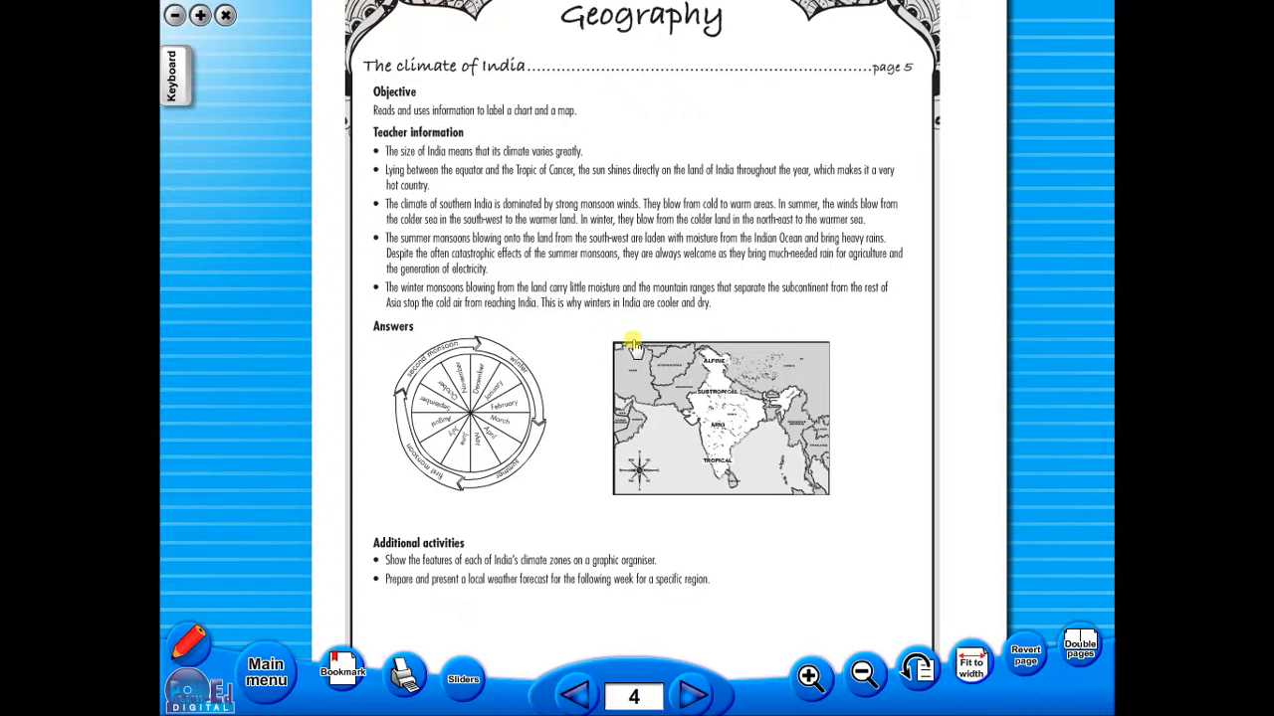
{"action": "mouse_move", "coordinate": [442, 269]}
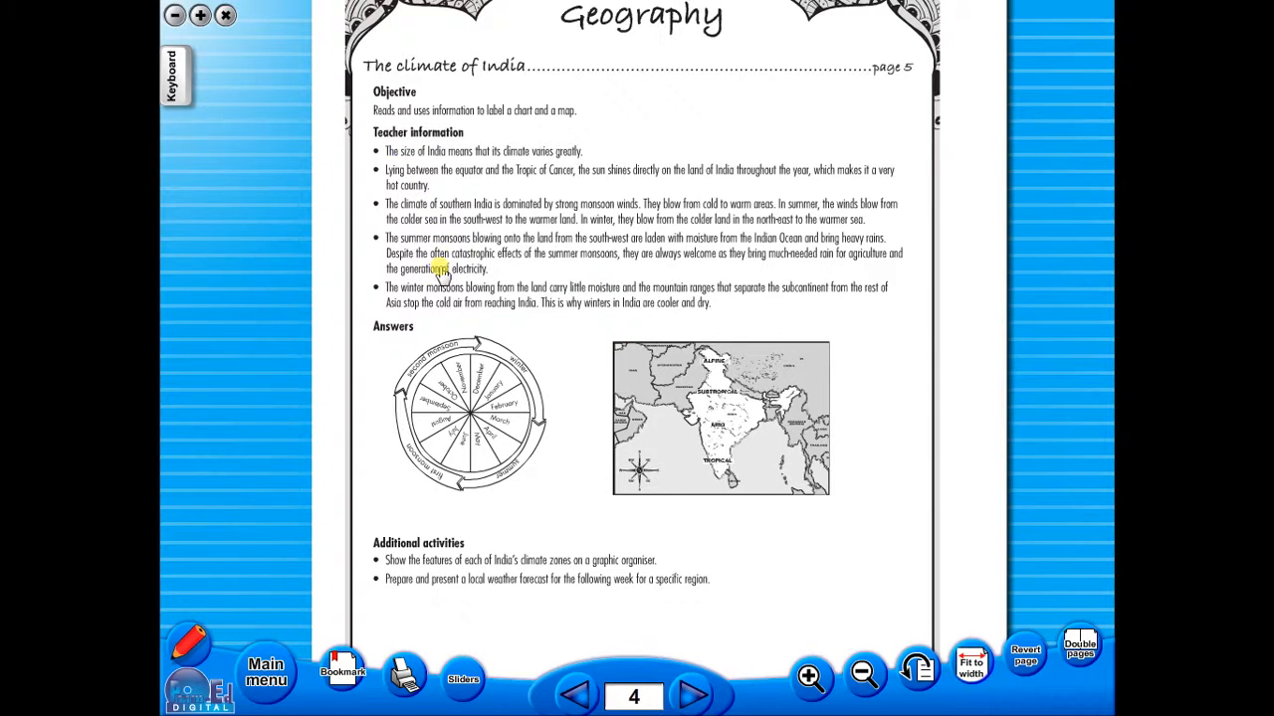
{"action": "mouse_move", "coordinate": [261, 262]}
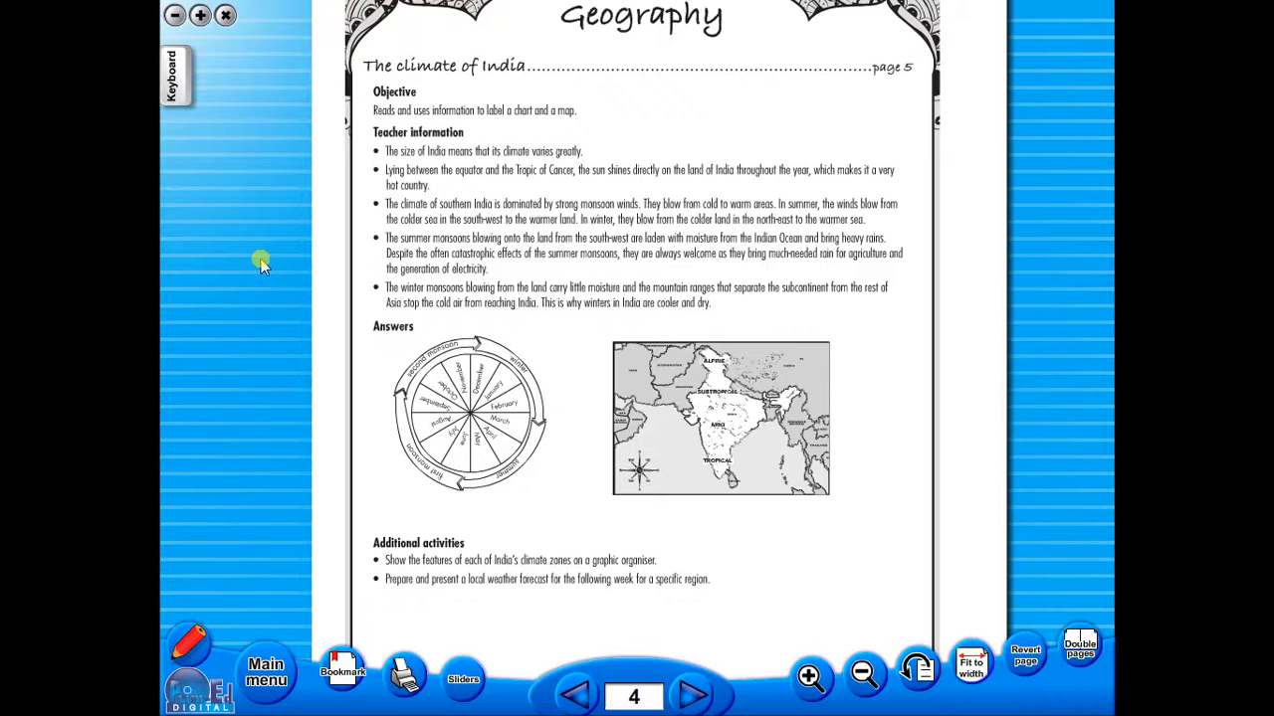
{"action": "mouse_move", "coordinate": [266, 672]}
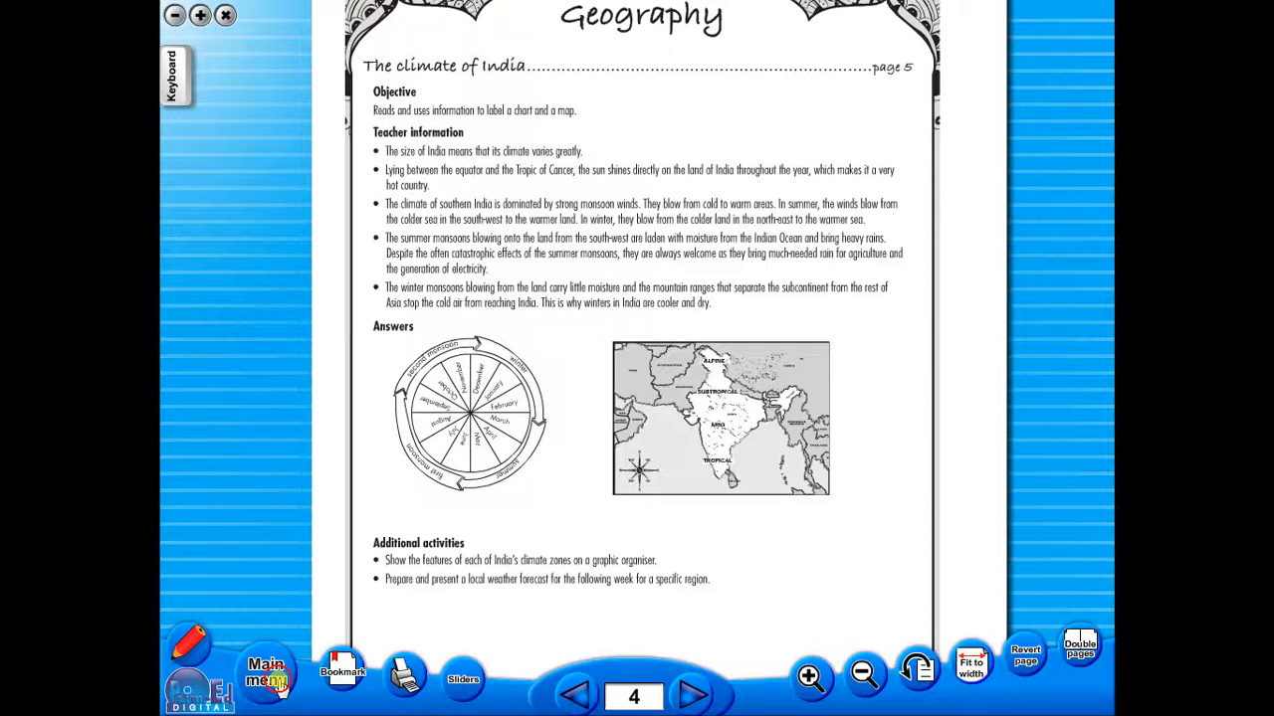
{"action": "left_click", "coordinate": [265, 672]}
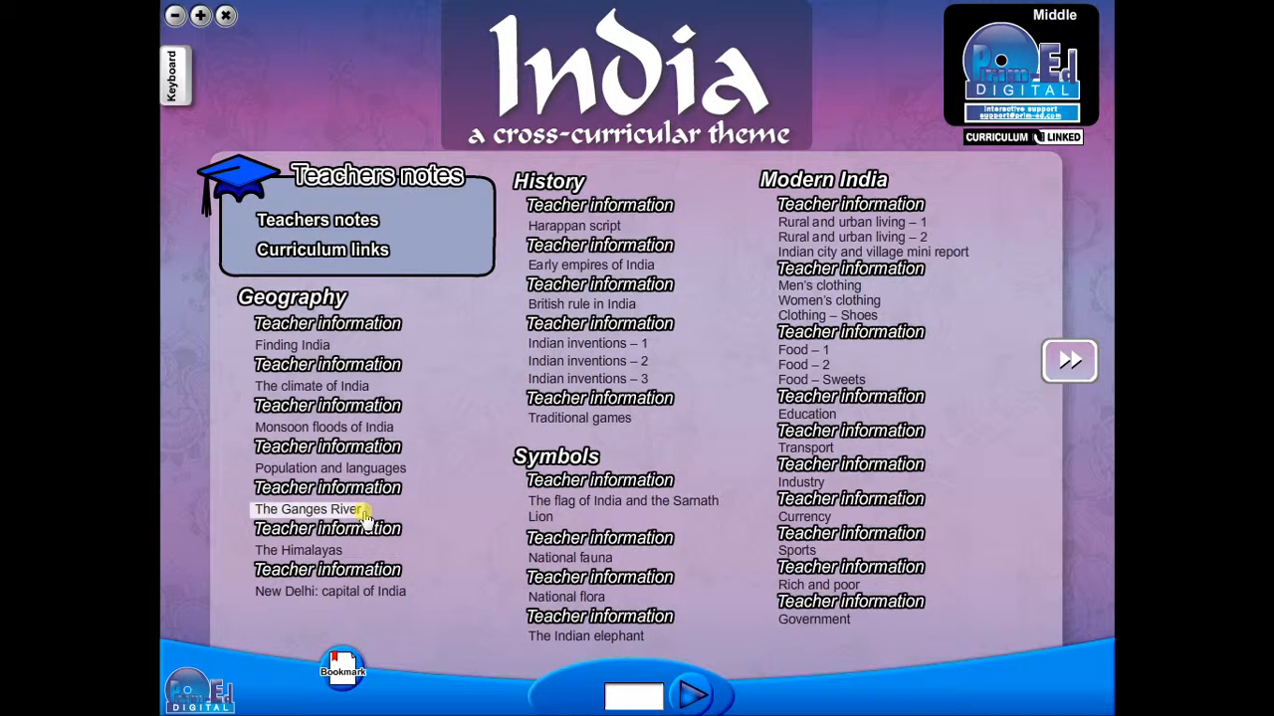